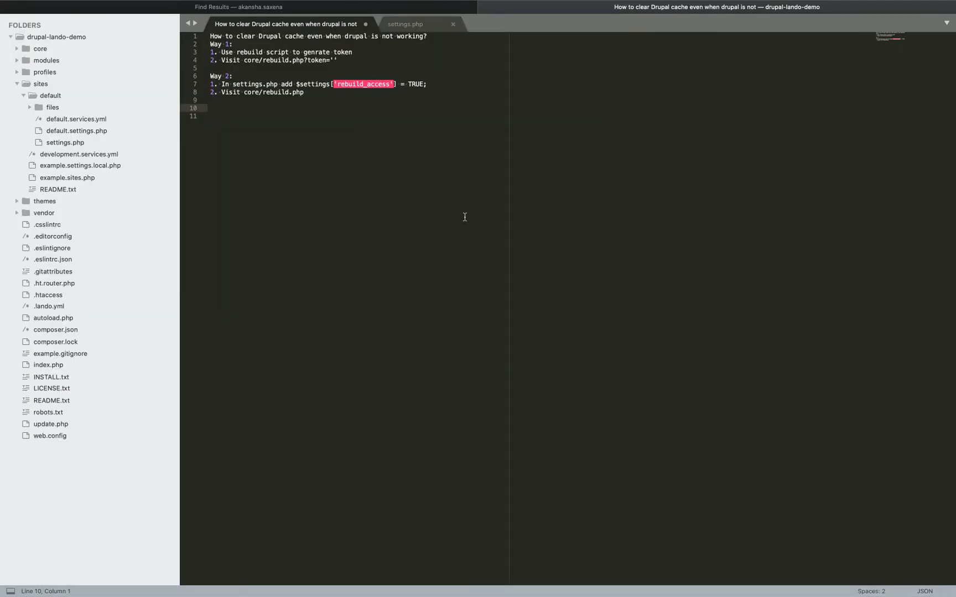
Step: Review the Sublime Text notes on two Drupal cache-clearing methods, then bring up a new Terminal tab
{"action": "left_click", "coordinate": [335, 59]}
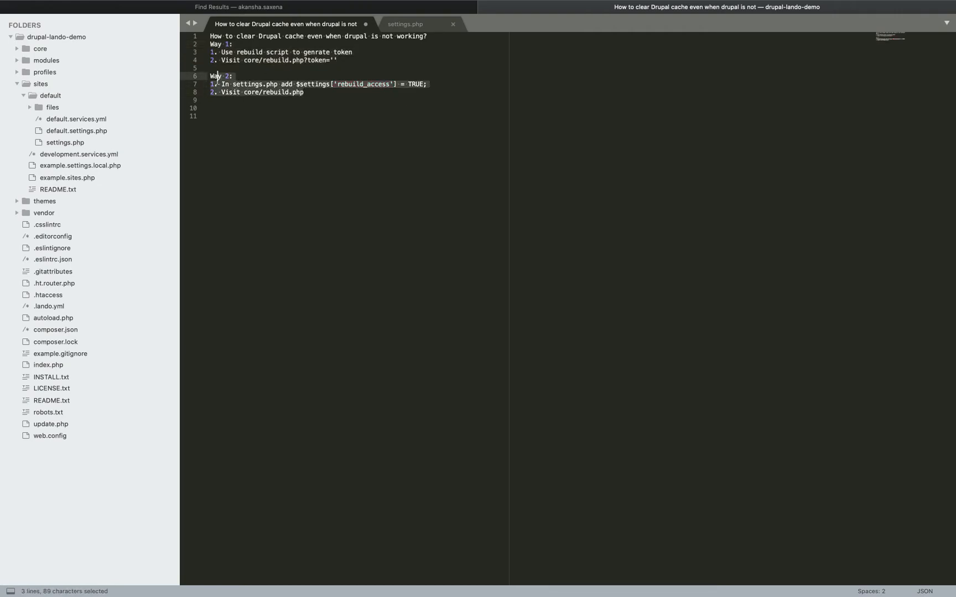
{"action": "left_click", "coordinate": [297, 116]}
{"action": "type", "text": "cd youtube_vid/"}
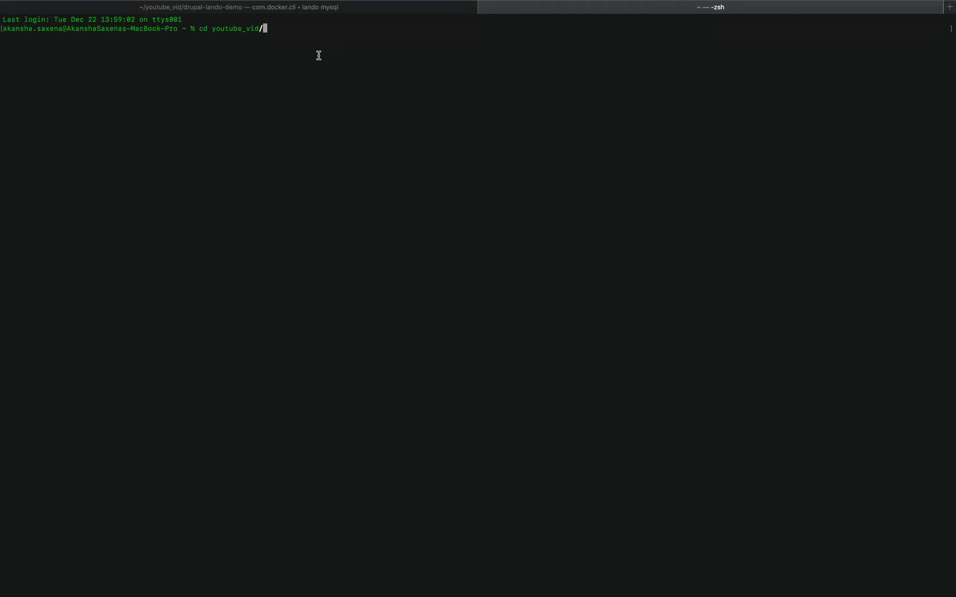
Step: Enter the drupal-lando-demo folder and list the files in core/scripts
{"action": "type", "text": "drupal-"}
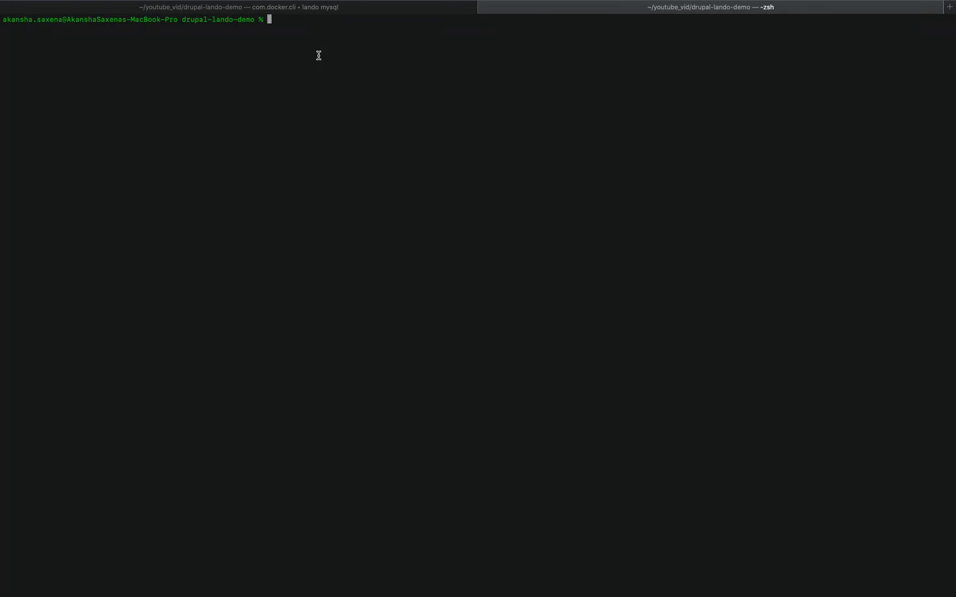
{"action": "type", "text": "l"}
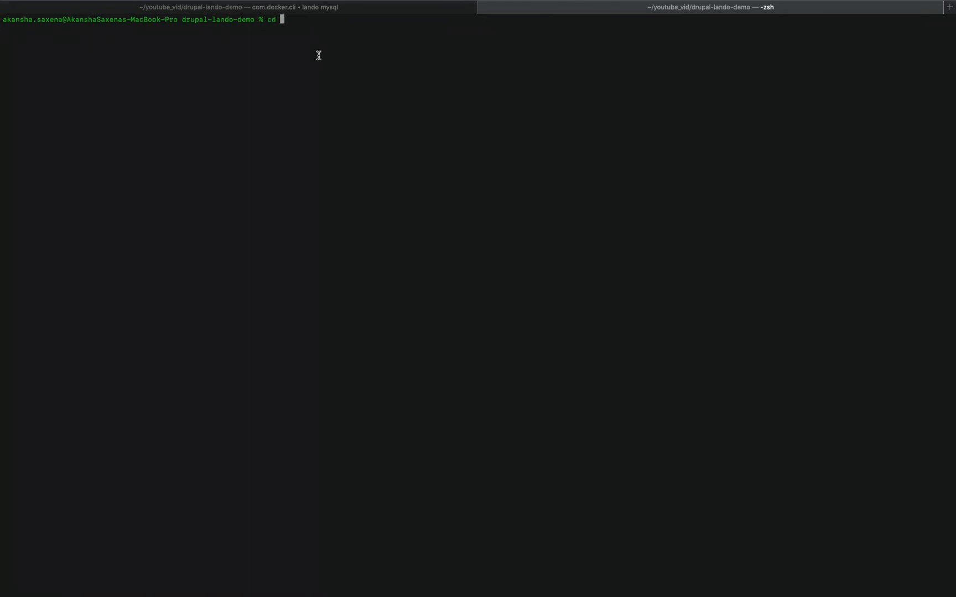
{"action": "type", "text": "core/scripts"}
{"action": "type", "text": "ls"}
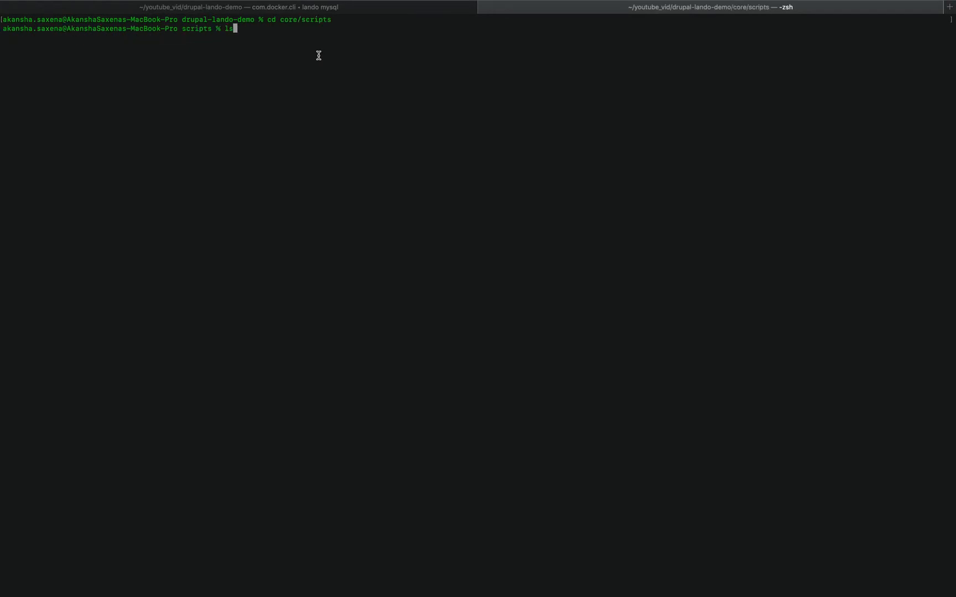
{"action": "key", "text": "Return"}
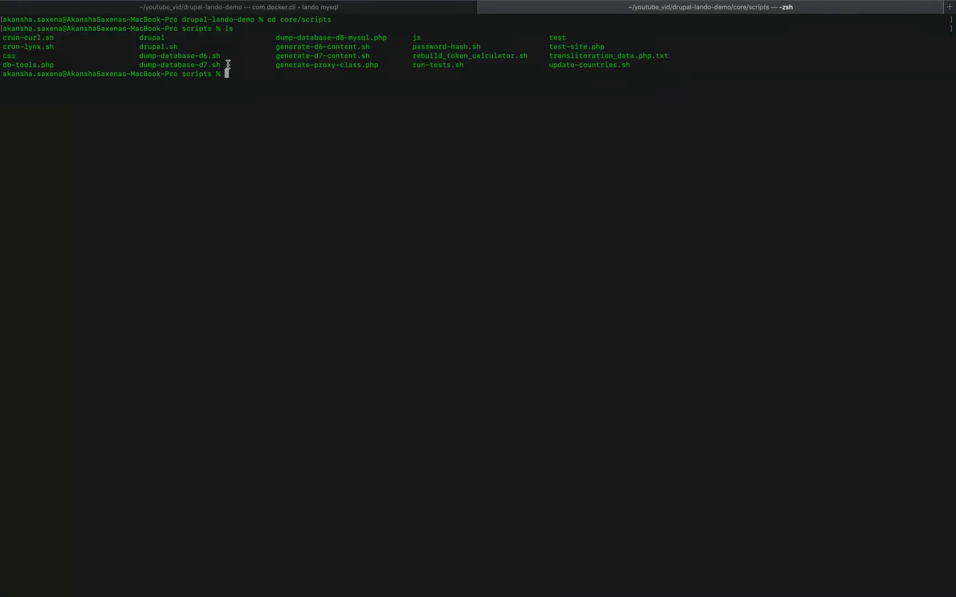
Step: Return to the project root and run core/scripts/rebuild_token_calculator.sh
{"action": "type", "text": "cd ."}
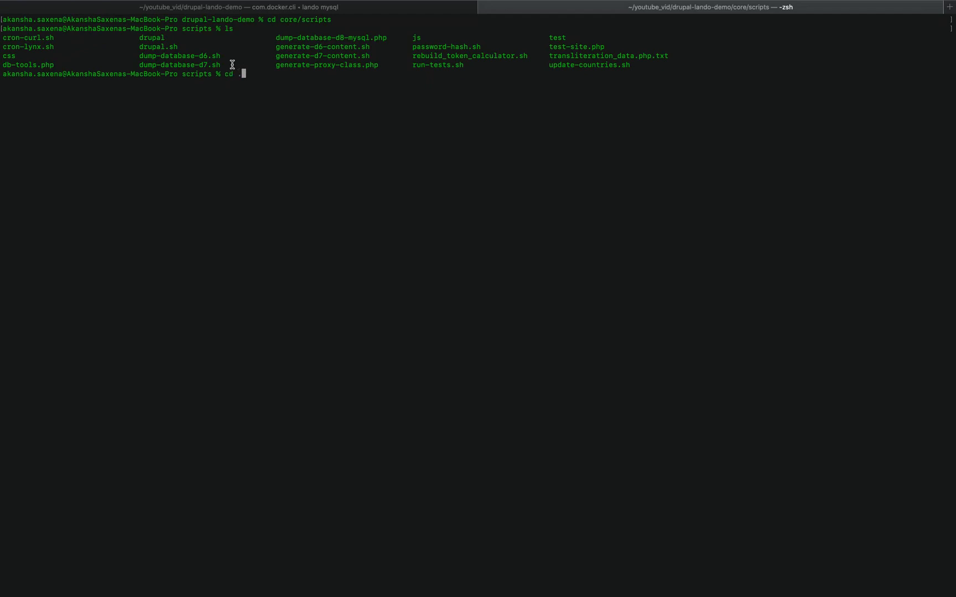
{"action": "key", "text": "Return"}
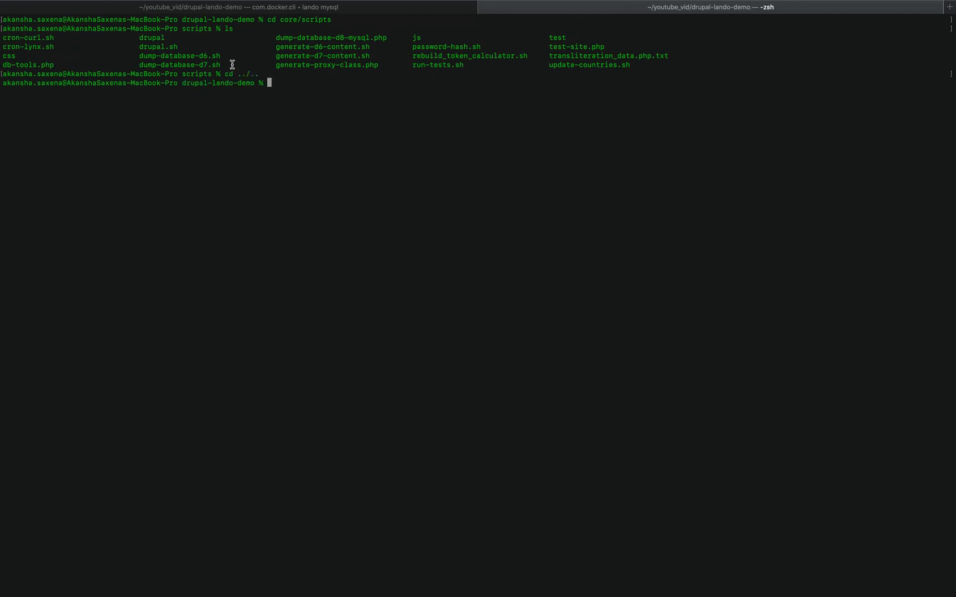
{"action": "type", "text": "scr"}
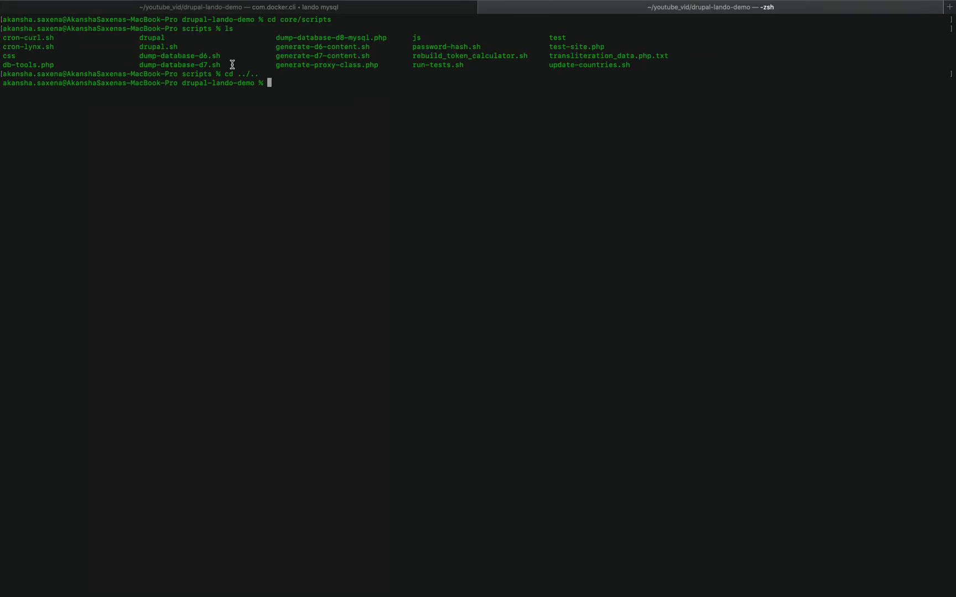
{"action": "type", "text": "core/scripts/"}
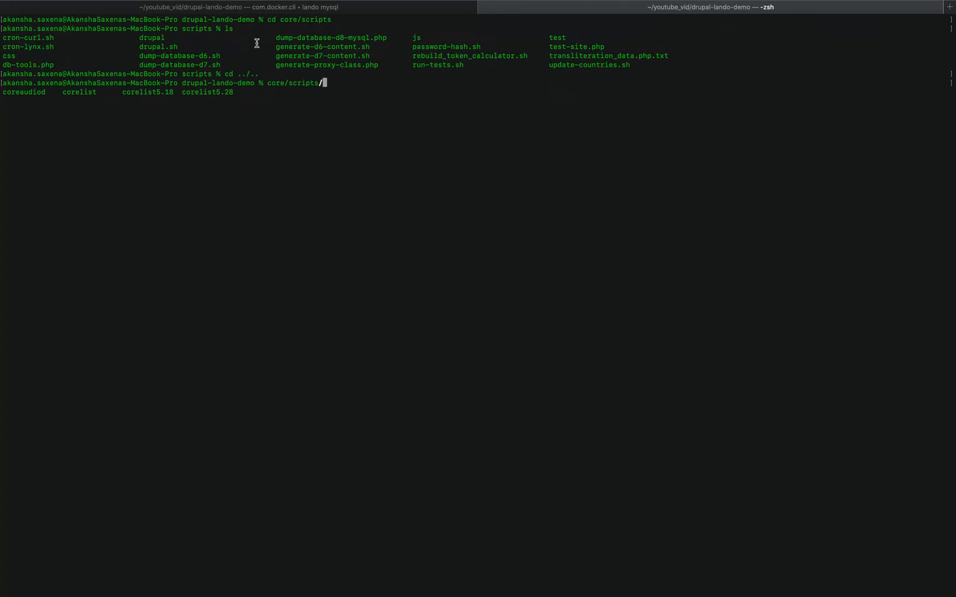
{"action": "double_click", "coordinate": [469, 55]}
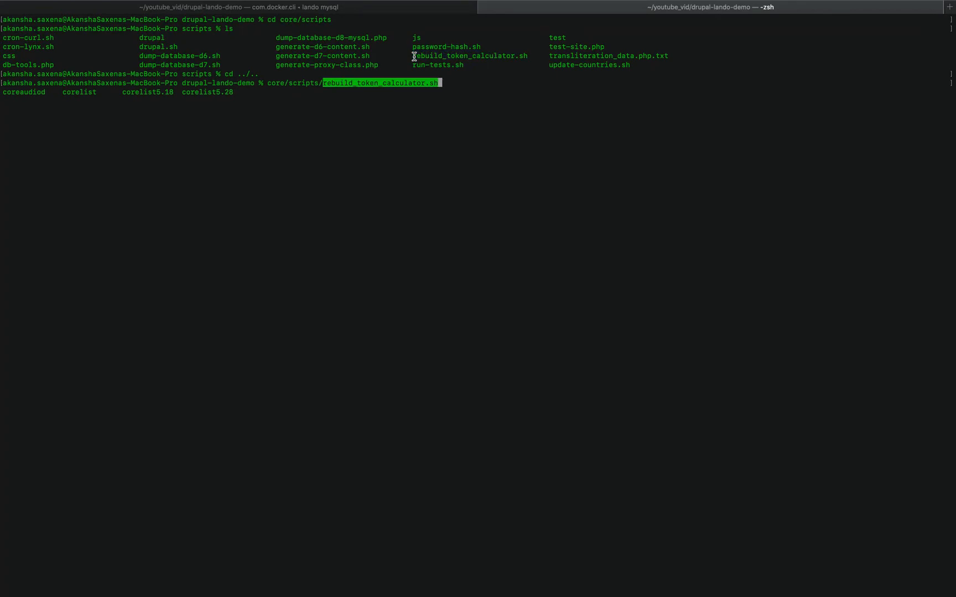
{"action": "key", "text": "Return"}
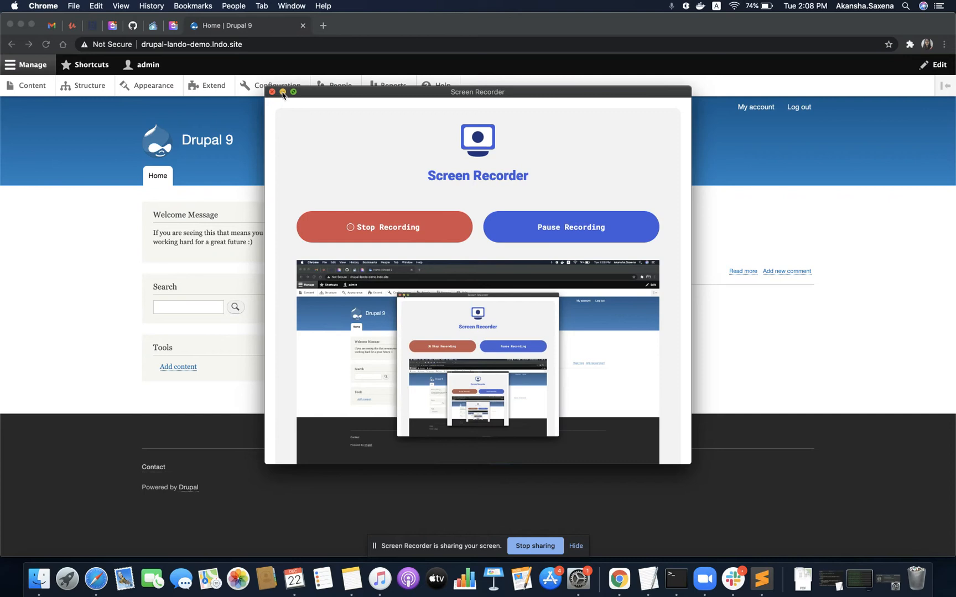
Step: Load drupal-lando-demo.lndo.site logged out in an Incognito window, then return to Terminal
{"action": "left_click", "coordinate": [272, 92]}
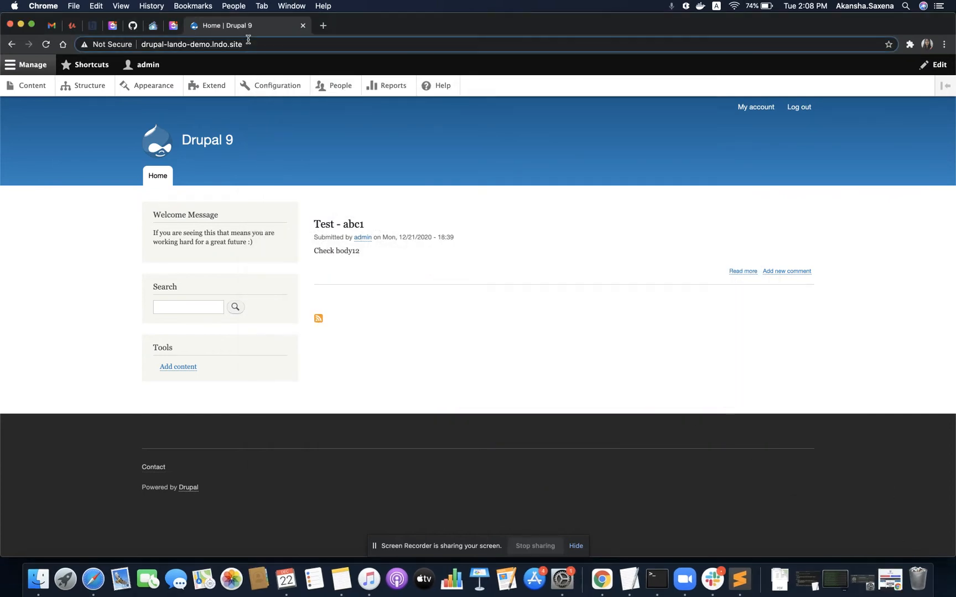
{"action": "left_click", "coordinate": [191, 43]}
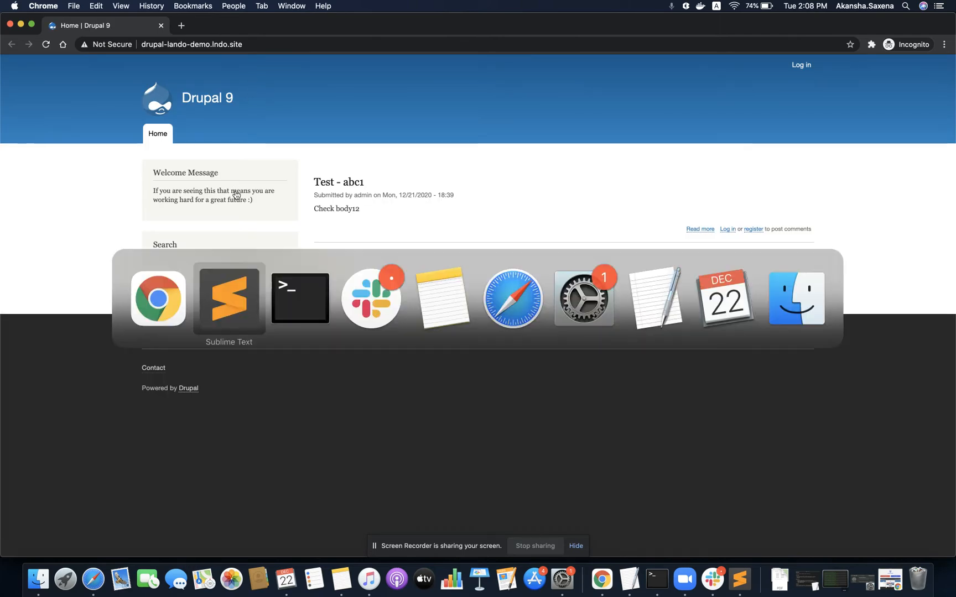
{"action": "left_click", "coordinate": [300, 298]}
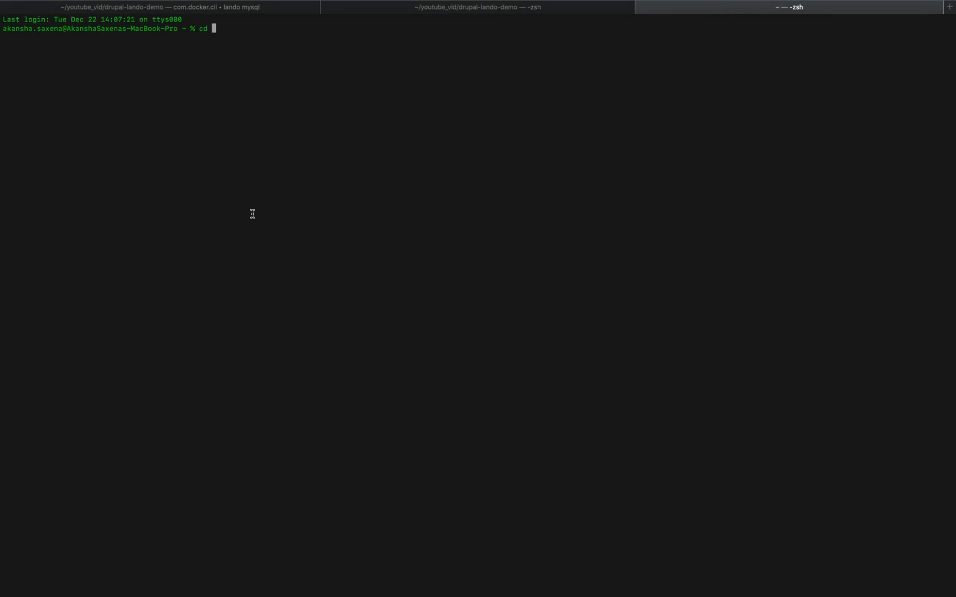
Step: Move the new tab into youtube_vid/drupal-lando-demo and clear the screen
{"action": "type", "text": "y"}
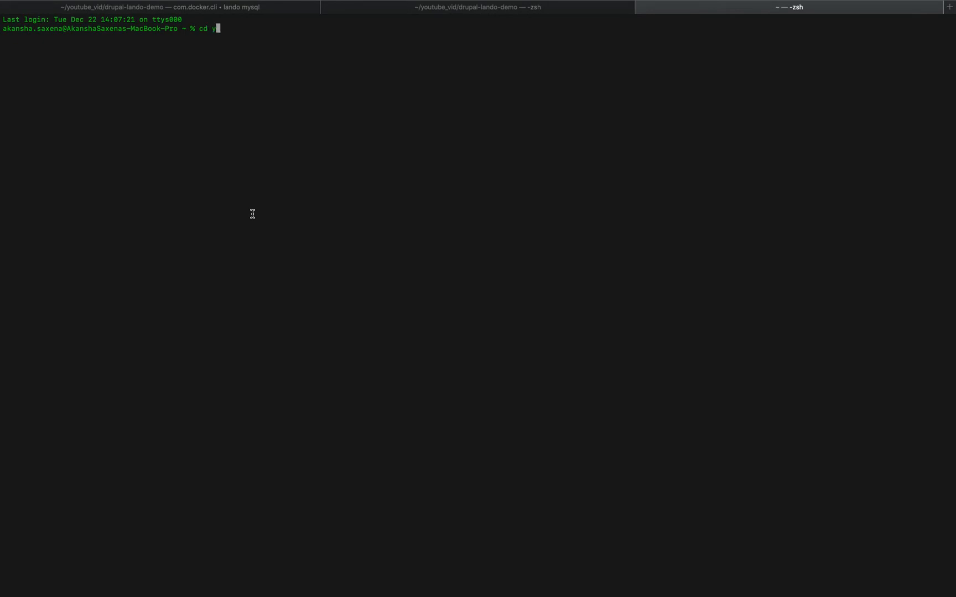
{"action": "type", "text": "outube_vid/do"}
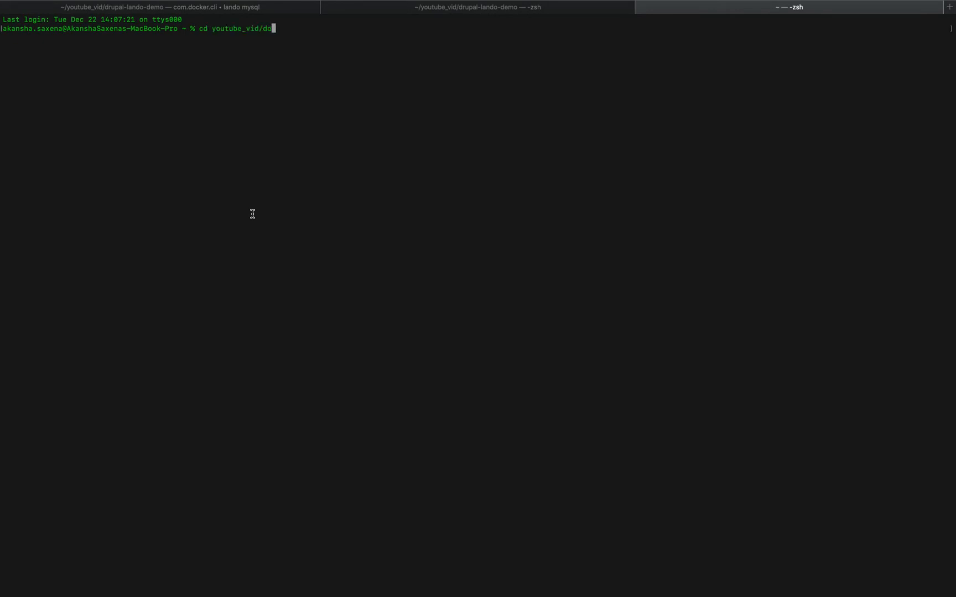
{"action": "type", "text": "rupal-lando-demo"}
{"action": "type", "text": "clea"}
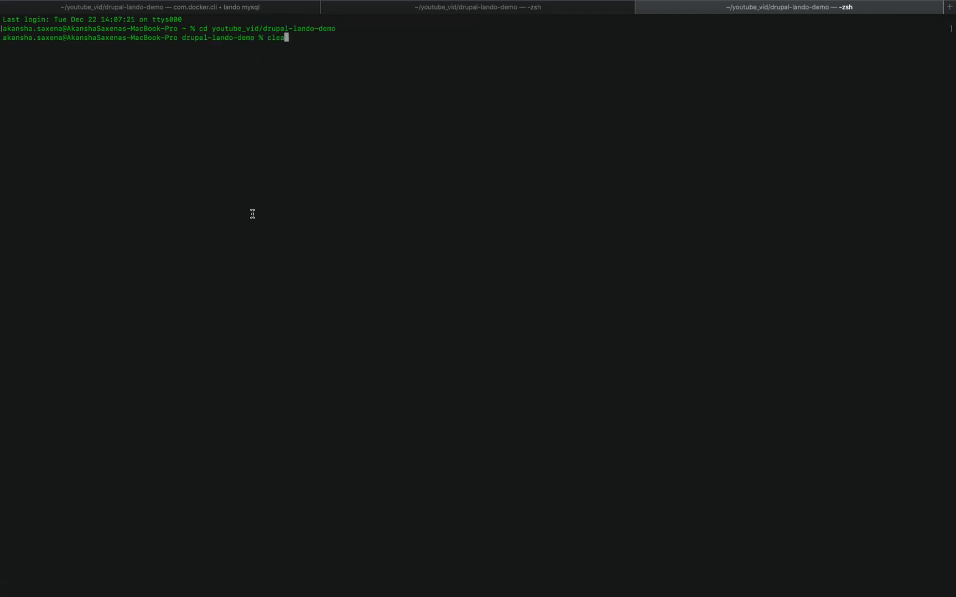
{"action": "key", "text": "Return"}
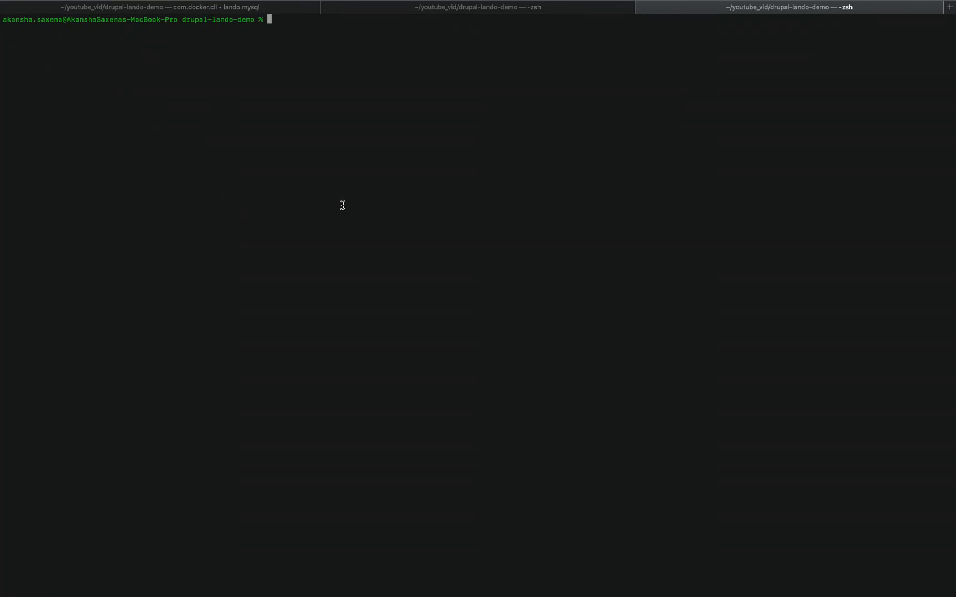
{"action": "mouse_move", "coordinate": [346, 206]}
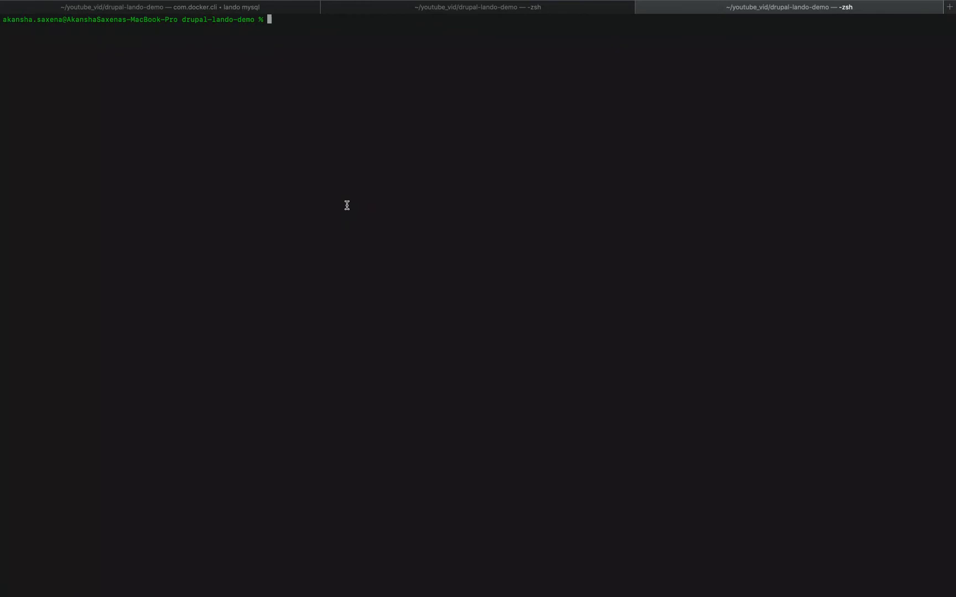
Step: Open the lando mysql console and list the server's five databases
{"action": "type", "text": "lando mysql"}
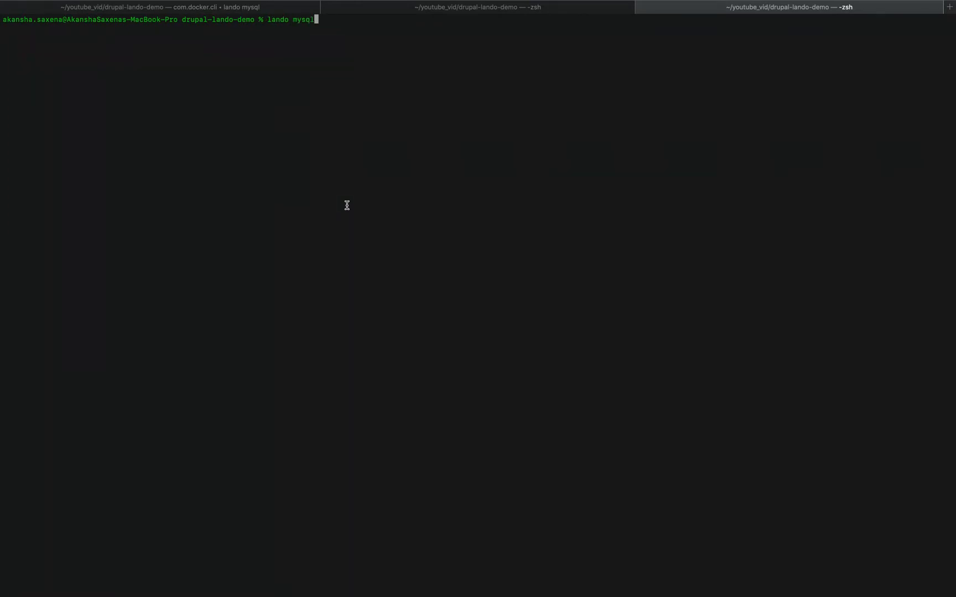
{"action": "key", "text": "Return"}
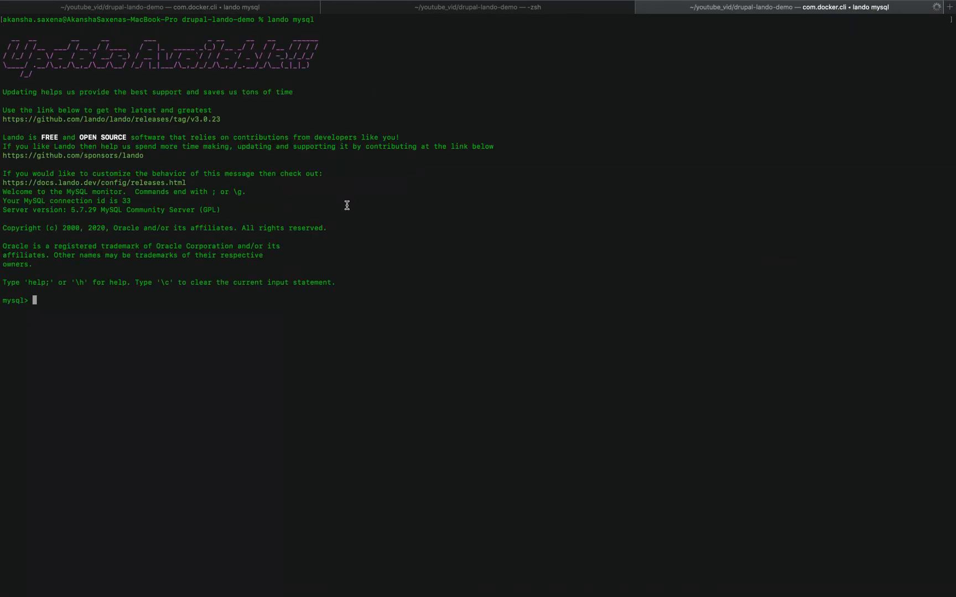
{"action": "type", "text": "show"}
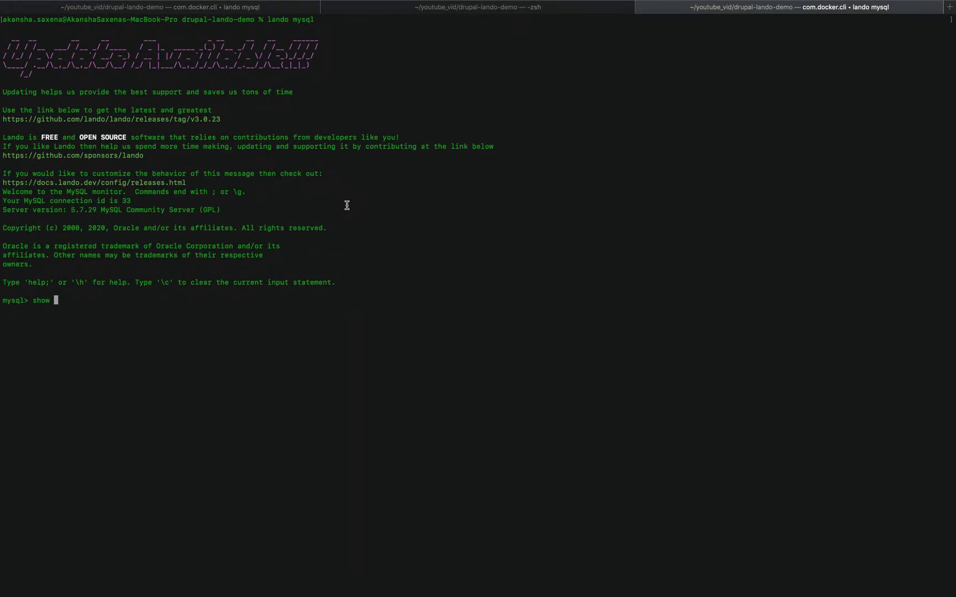
{"action": "key", "text": "Return"}
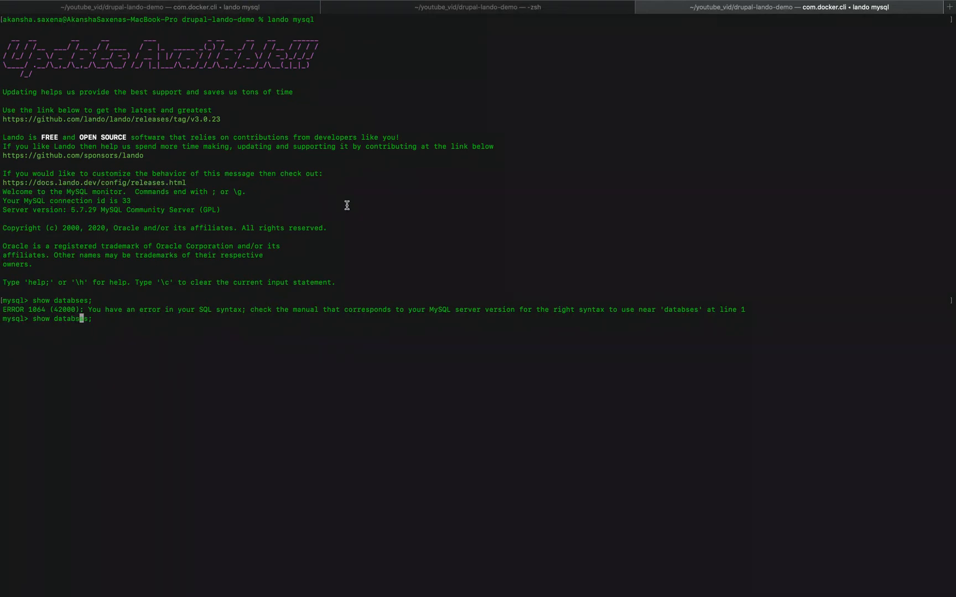
{"action": "type", "text": "a"}
{"action": "key", "text": "Return"}
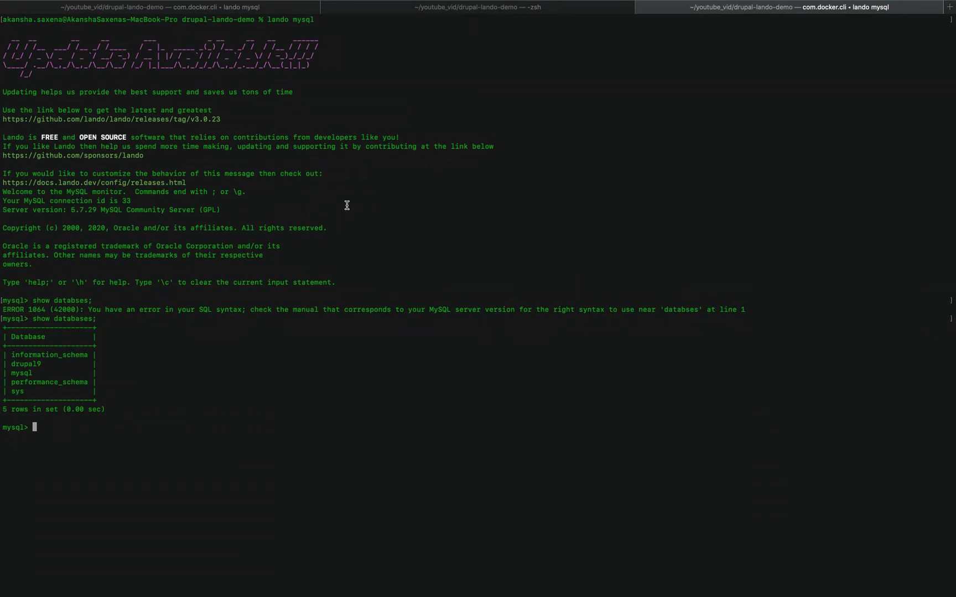
Step: Switch to the drupal9 database and start a show tables like 'cache…' query
{"action": "type", "text": "use drupal"}
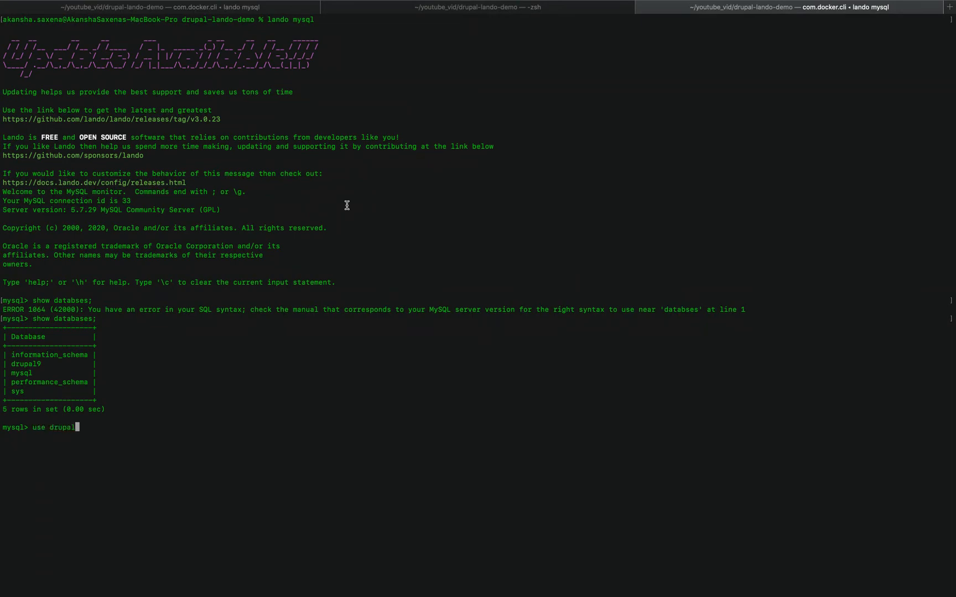
{"action": "key", "text": "Return"}
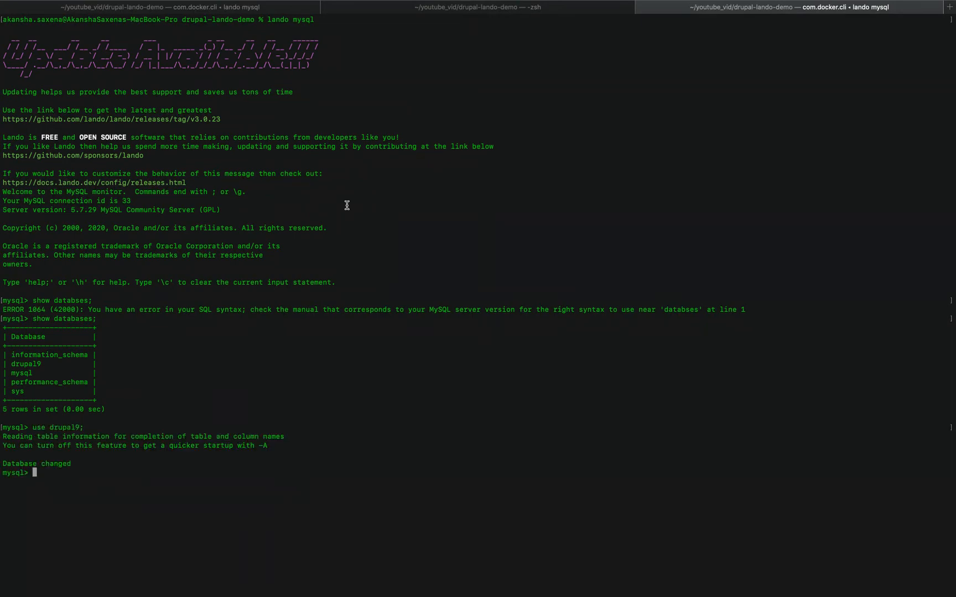
{"action": "type", "text": "select"}
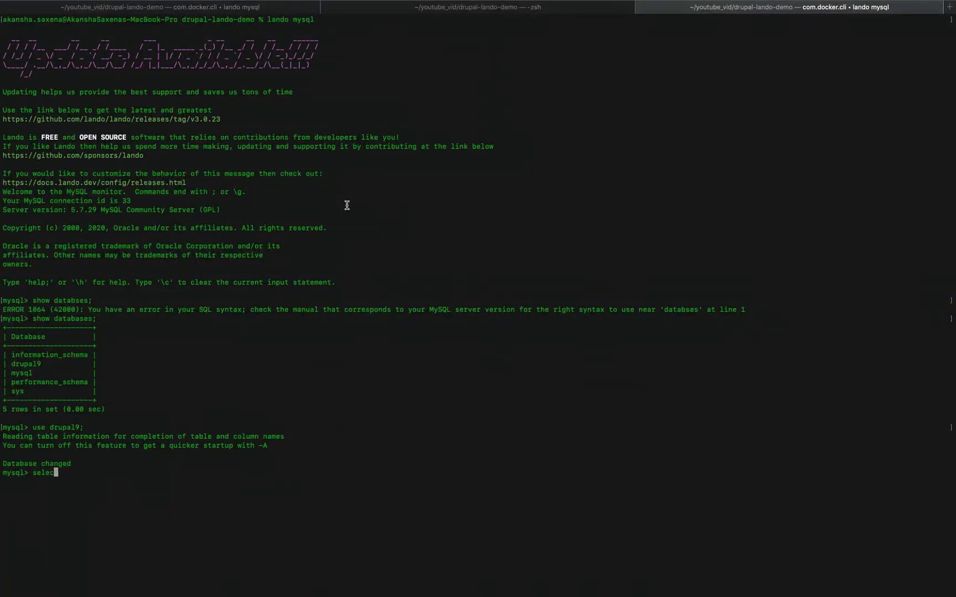
{"action": "type", "text": "show tables l"}
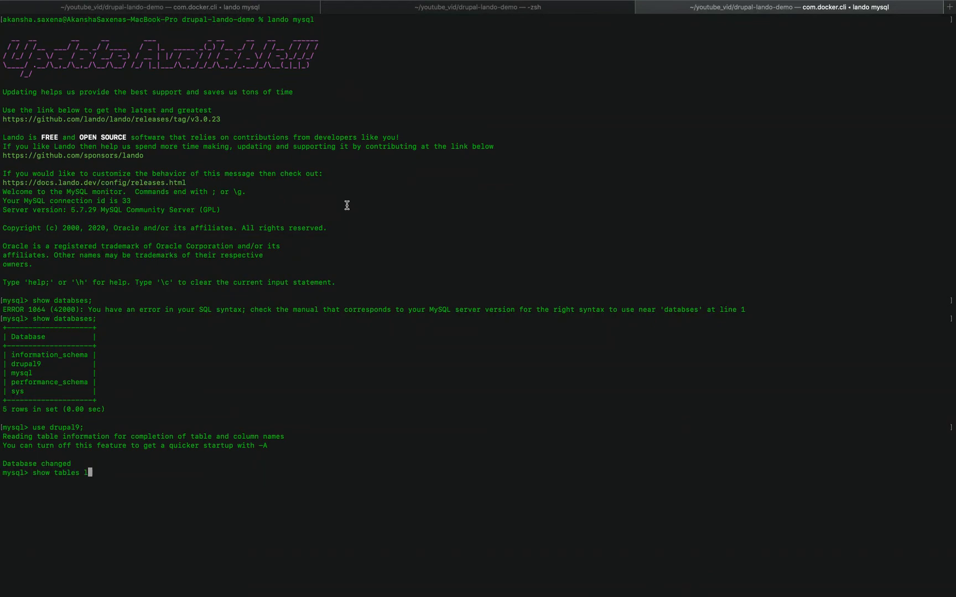
{"action": "type", "text": "ike 'cache_"}
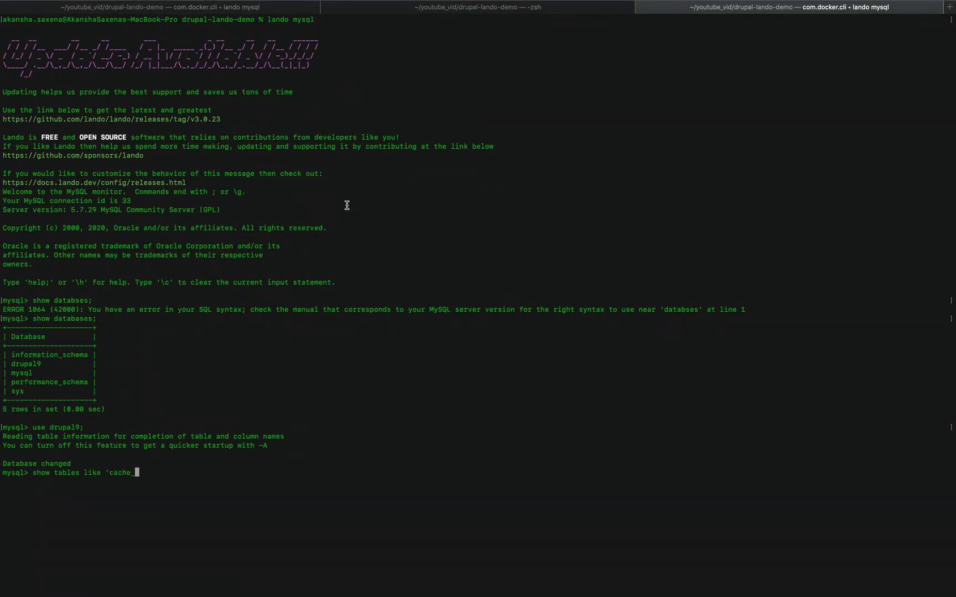
Step: List drupal9's 13 cache tables and count cache_page rows, returning 1
{"action": "key", "text": "Return"}
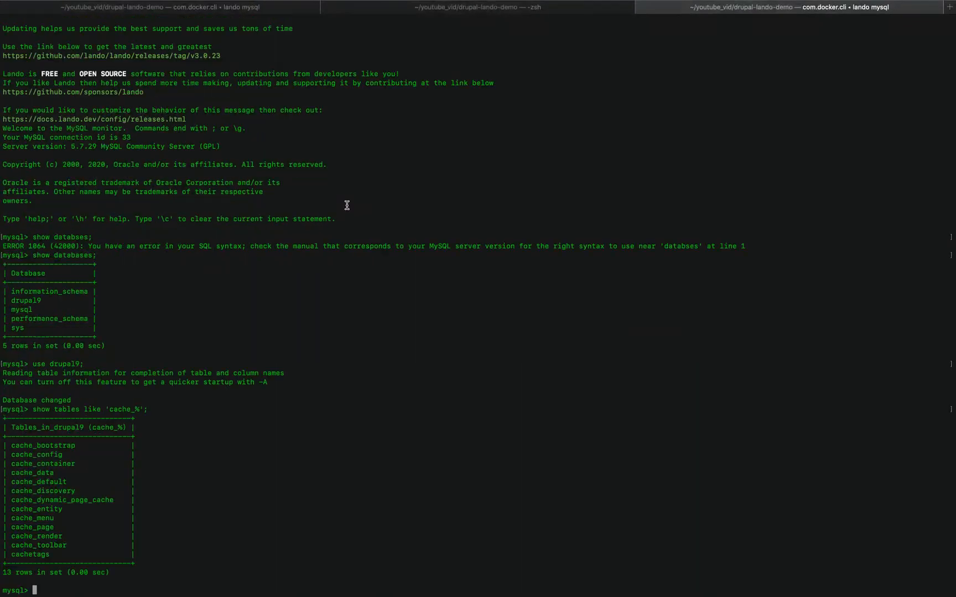
{"action": "mouse_move", "coordinate": [52, 520]}
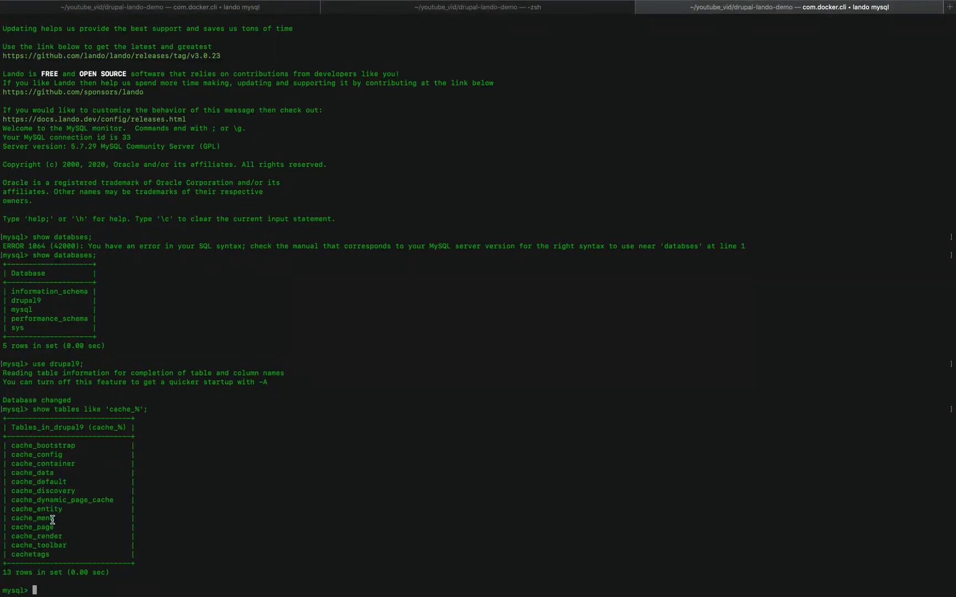
{"action": "double_click", "coordinate": [32, 527]}
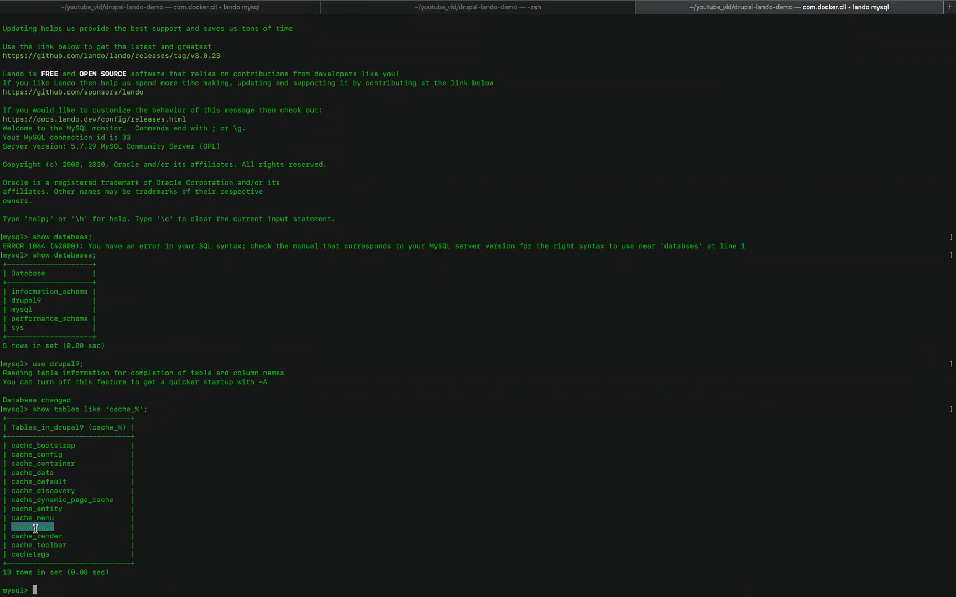
{"action": "type", "text": "select coubnt"}
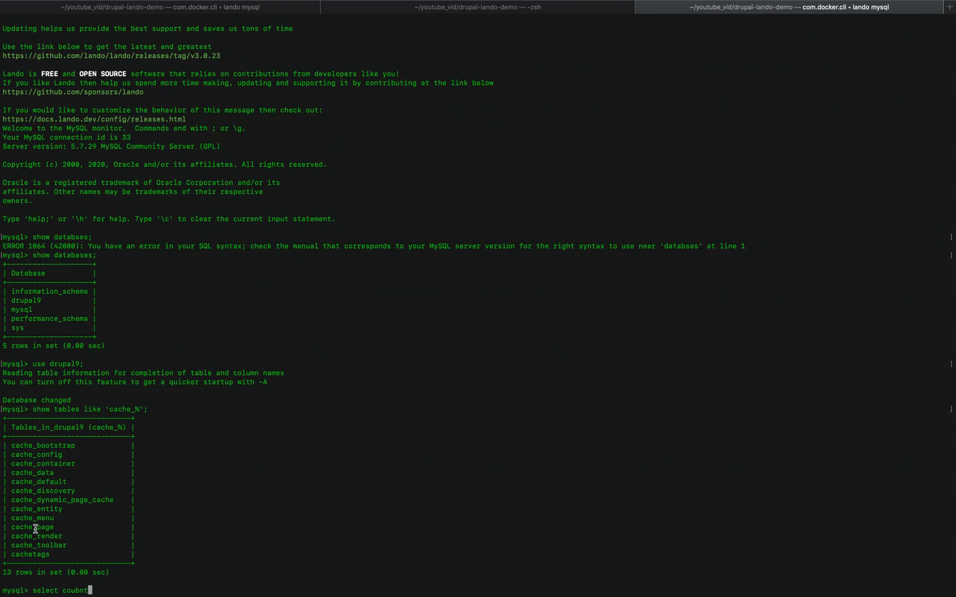
{"action": "type", "text": "count("}
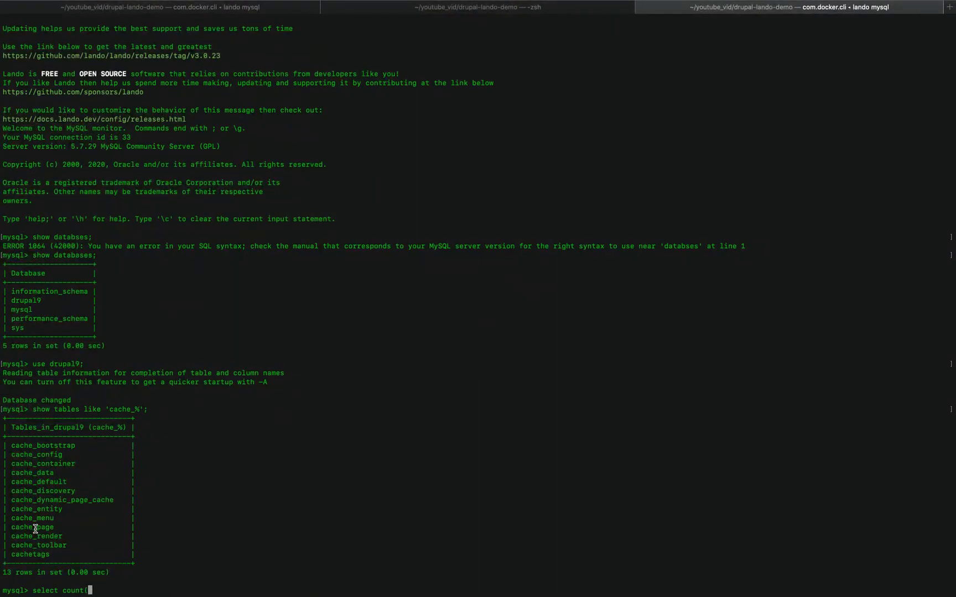
{"action": "type", "text": "*)"}
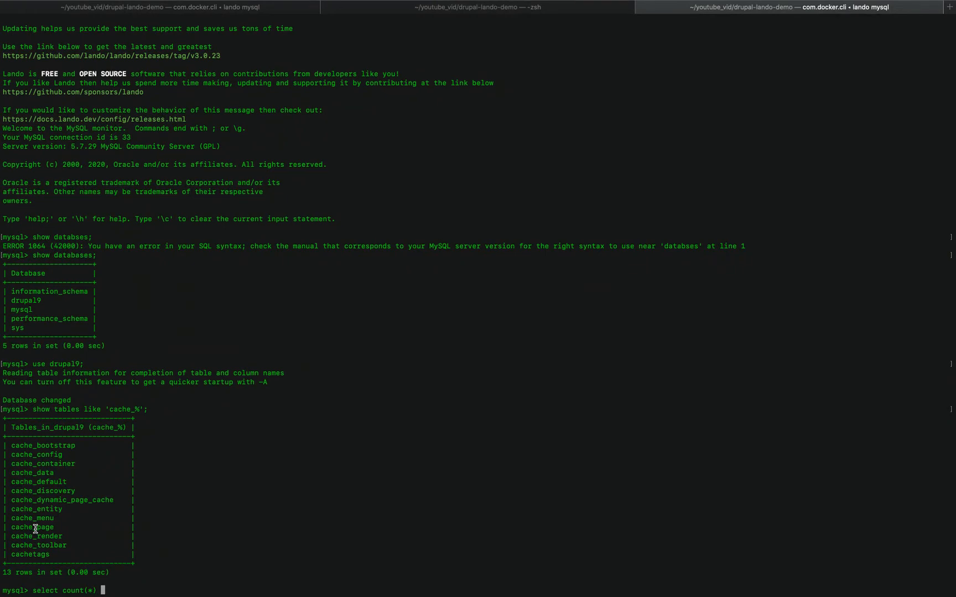
{"action": "type", "text": "from cac"}
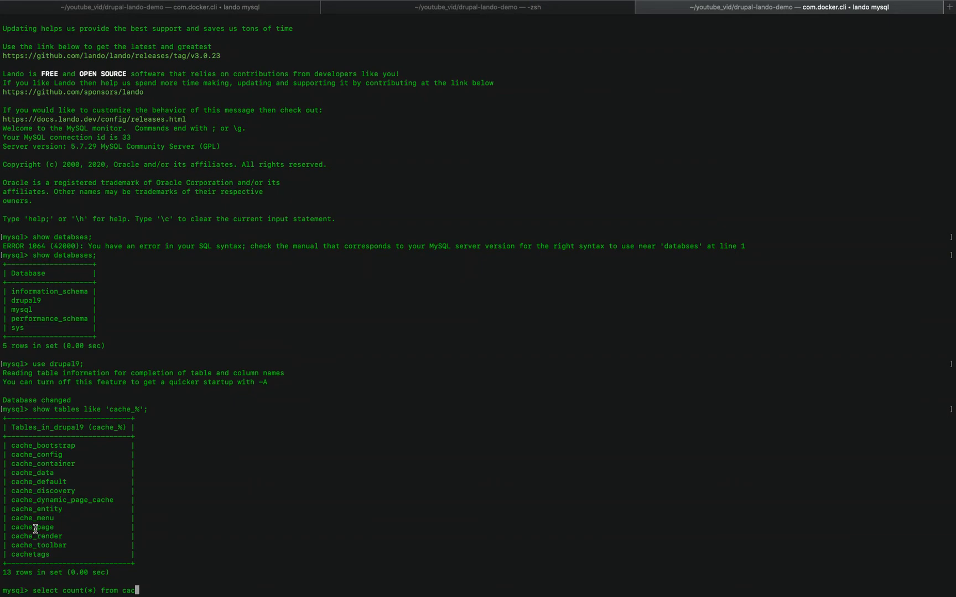
{"action": "type", "text": "he_page;"}
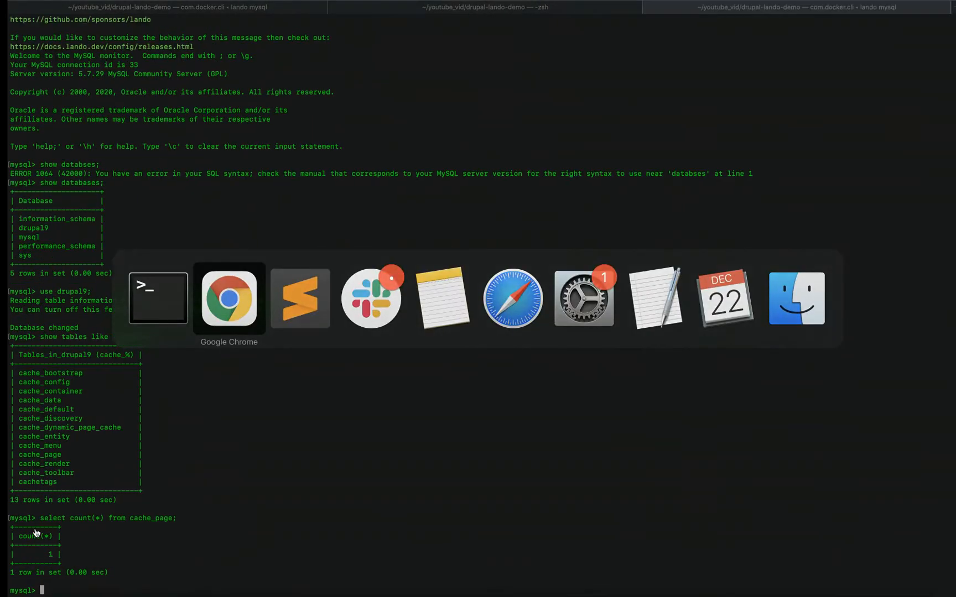
Step: Anonymously visit the Test - abc1 article, home, login, registration and password reset pages
{"action": "left_click", "coordinate": [229, 298]}
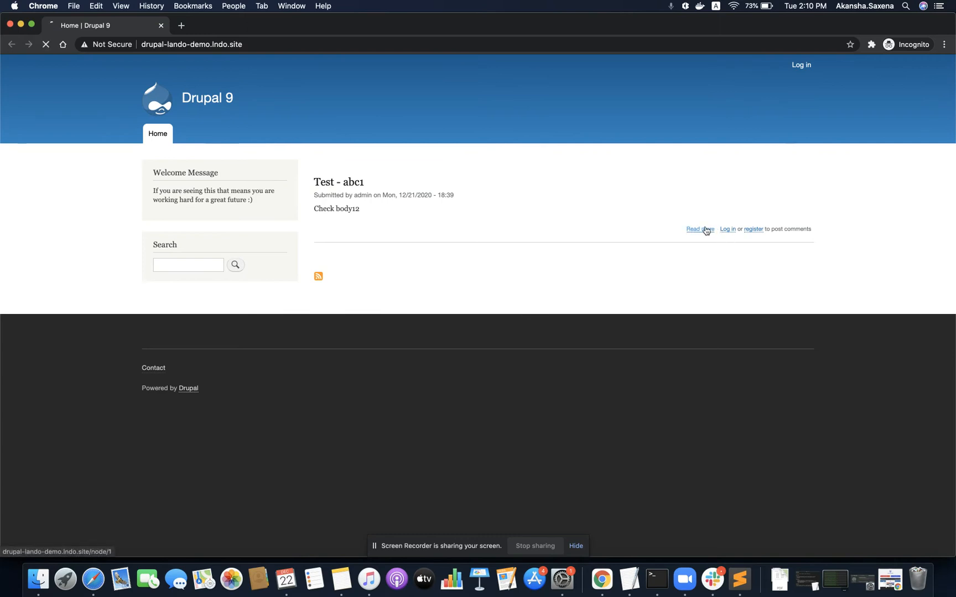
{"action": "left_click", "coordinate": [696, 229]}
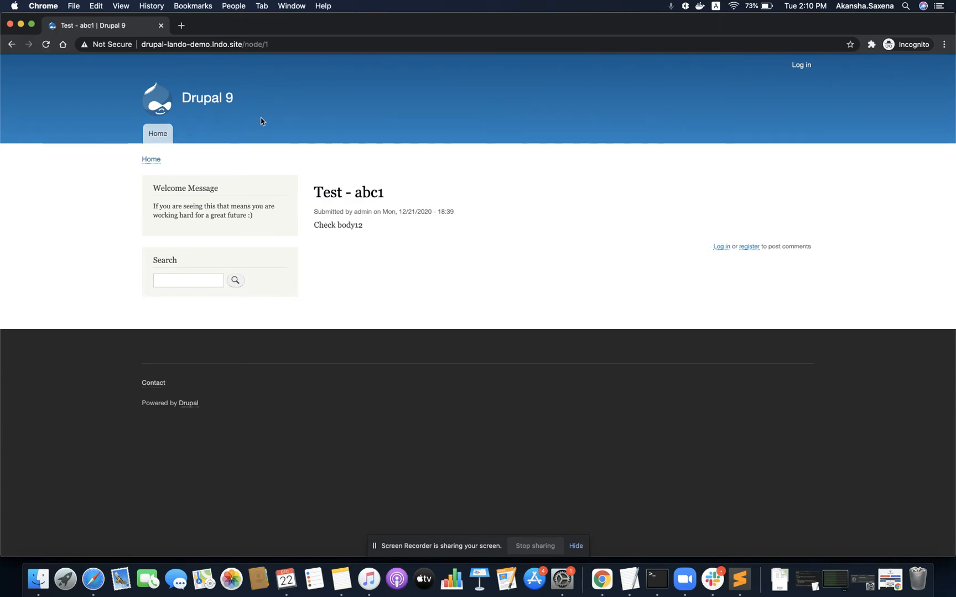
{"action": "left_click", "coordinate": [158, 133]}
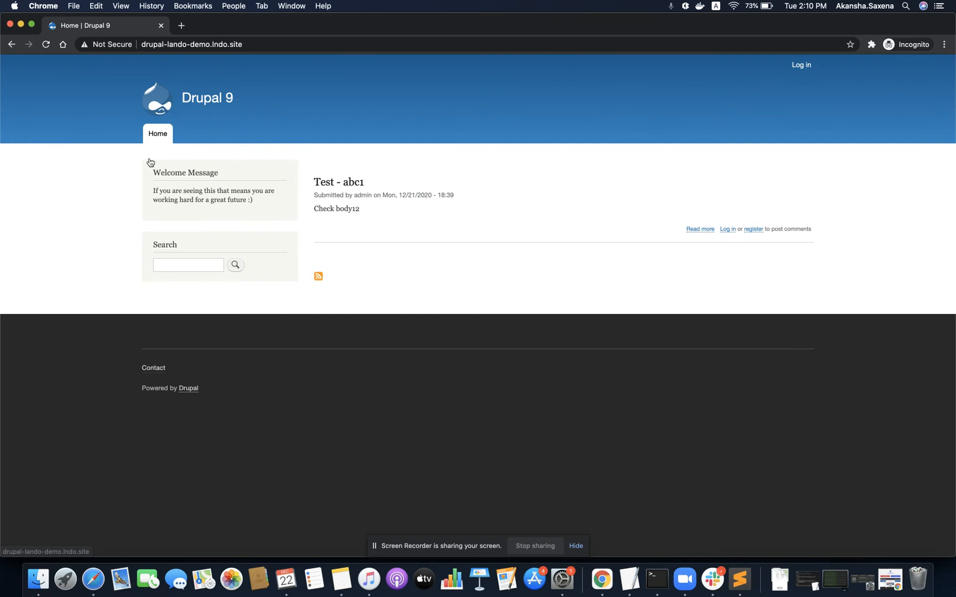
{"action": "left_click", "coordinate": [728, 229]}
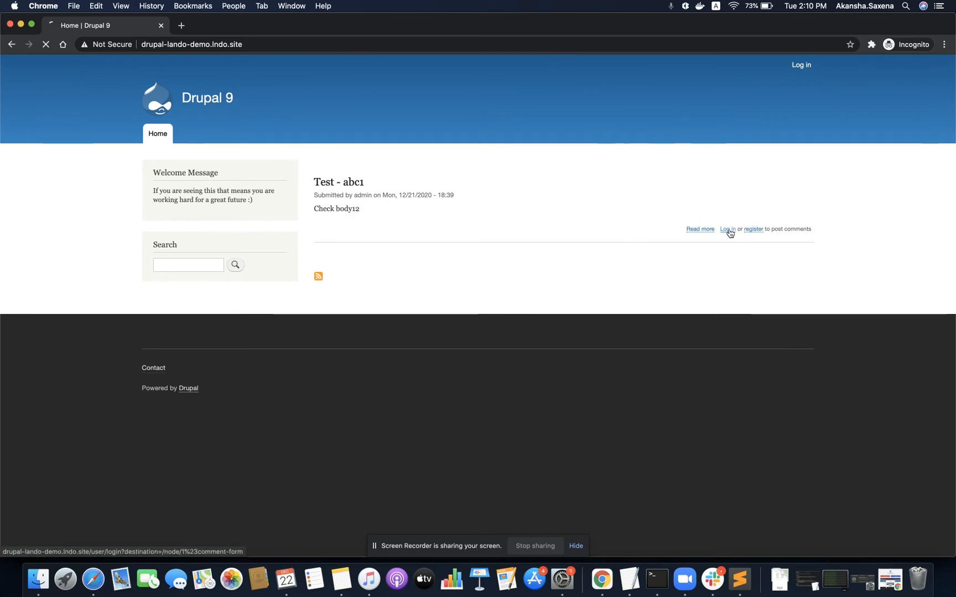
{"action": "left_click", "coordinate": [727, 228]}
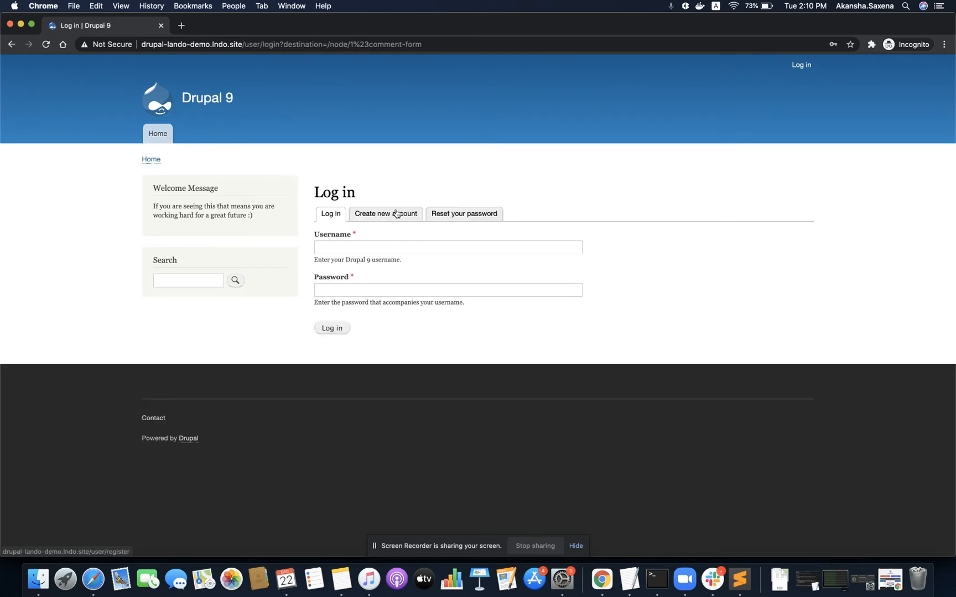
{"action": "left_click", "coordinate": [464, 214]}
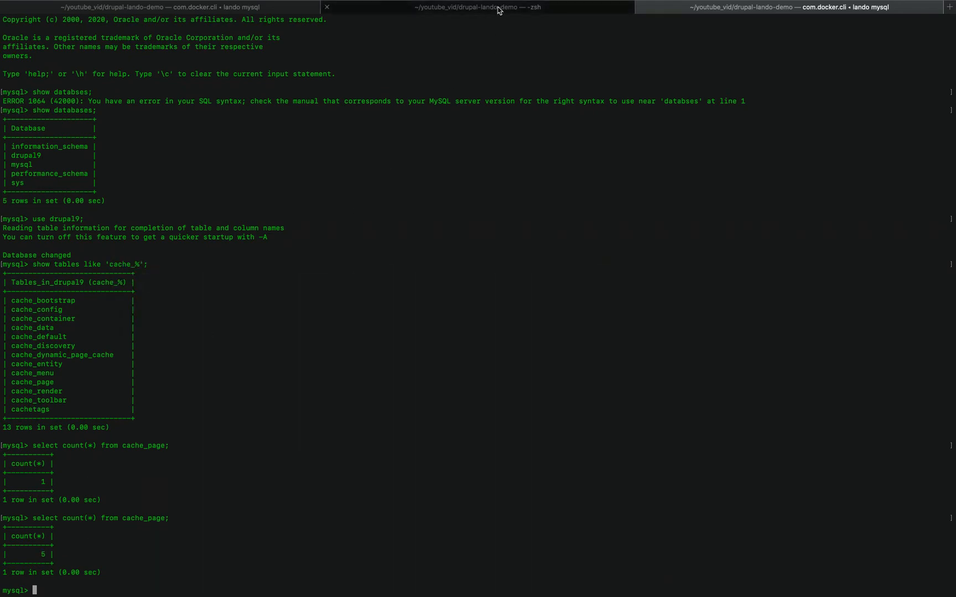
Step: Request drupal-lando-demo.lndo.site/core/rebuild.php from the address bar
{"action": "left_click", "coordinate": [478, 7]}
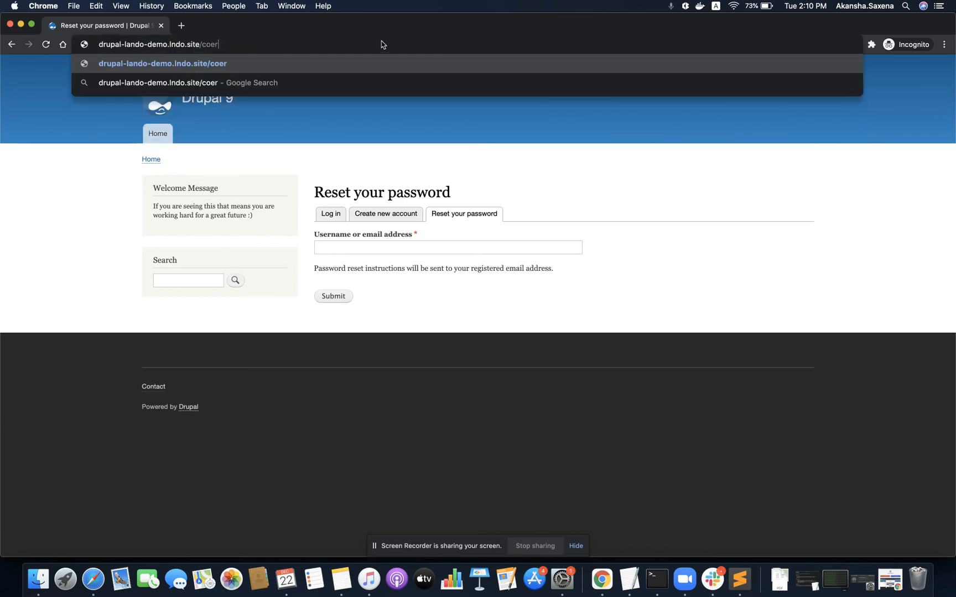
{"action": "type", "text": "core/rebuild.php"}
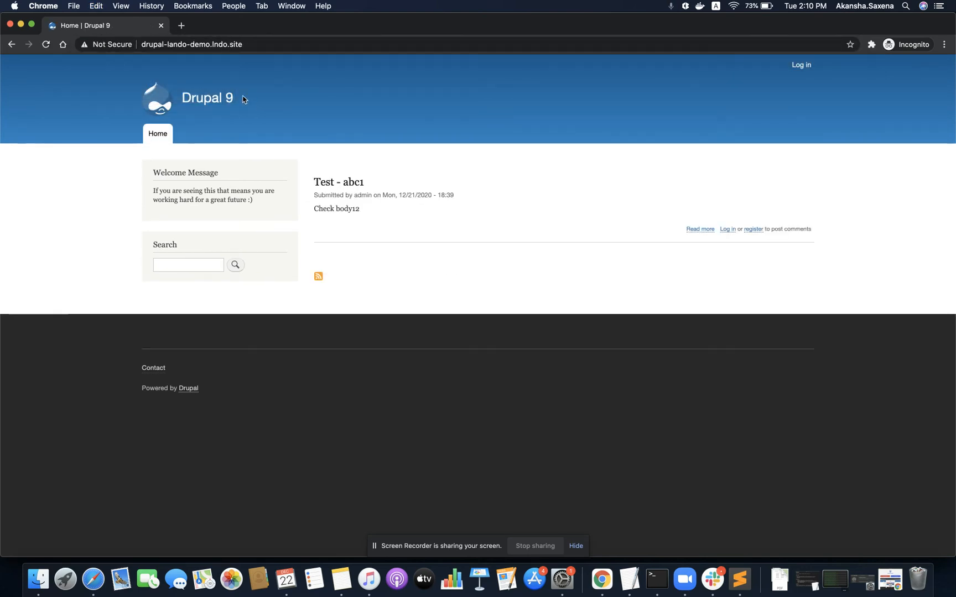
{"action": "mouse_move", "coordinate": [243, 127]}
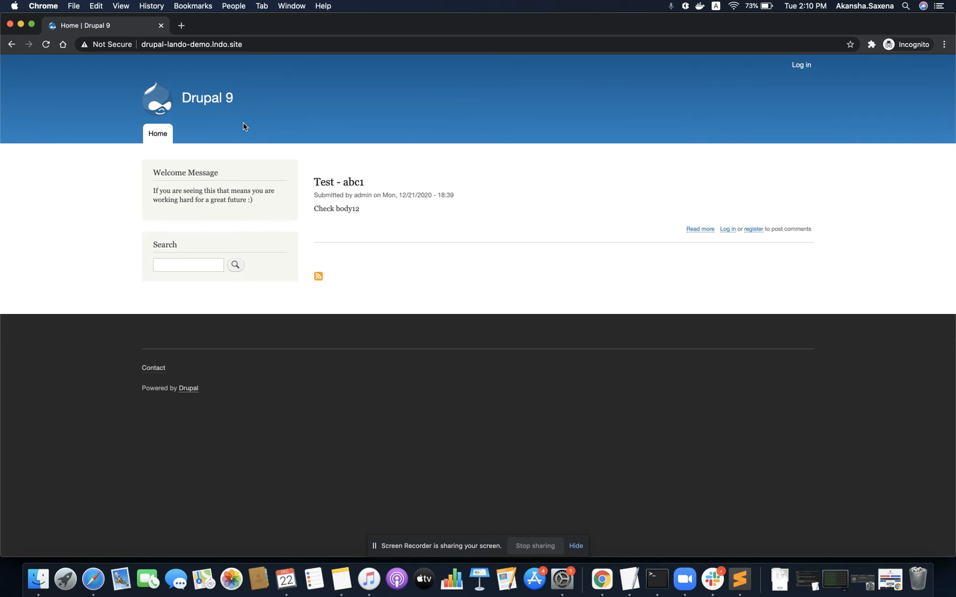
Step: Rerun select count(*) from cache_page in the MySQL tab, confirming 0 rows
{"action": "left_click", "coordinate": [656, 580]}
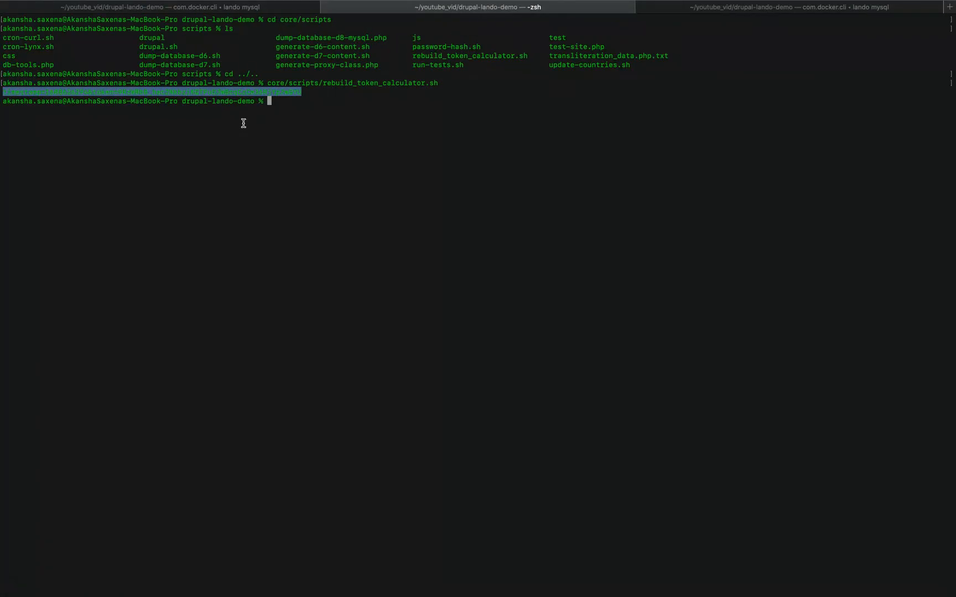
{"action": "left_click", "coordinate": [787, 6]}
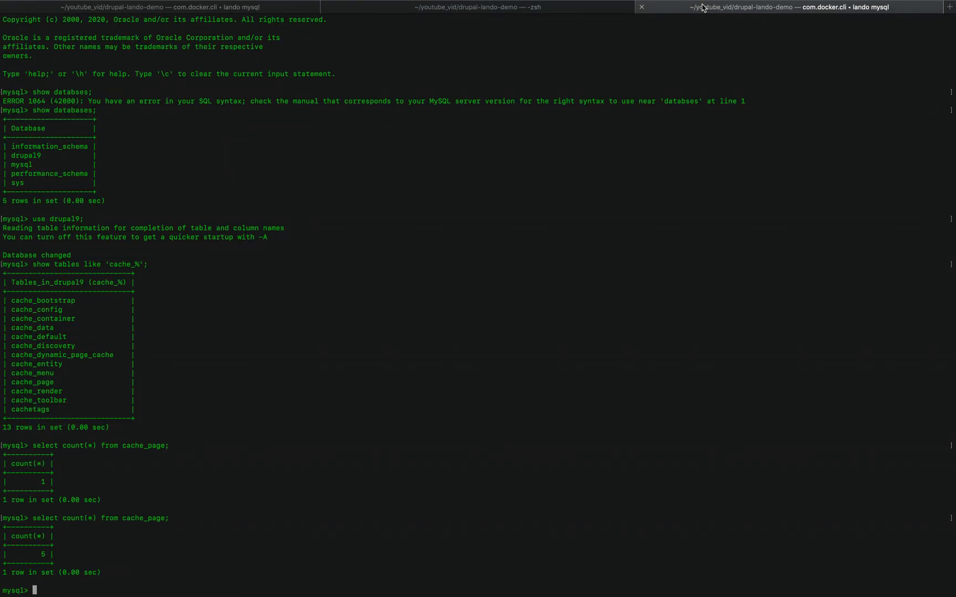
{"action": "scroll", "scroll_direction": "down", "scroll_amount": 3}
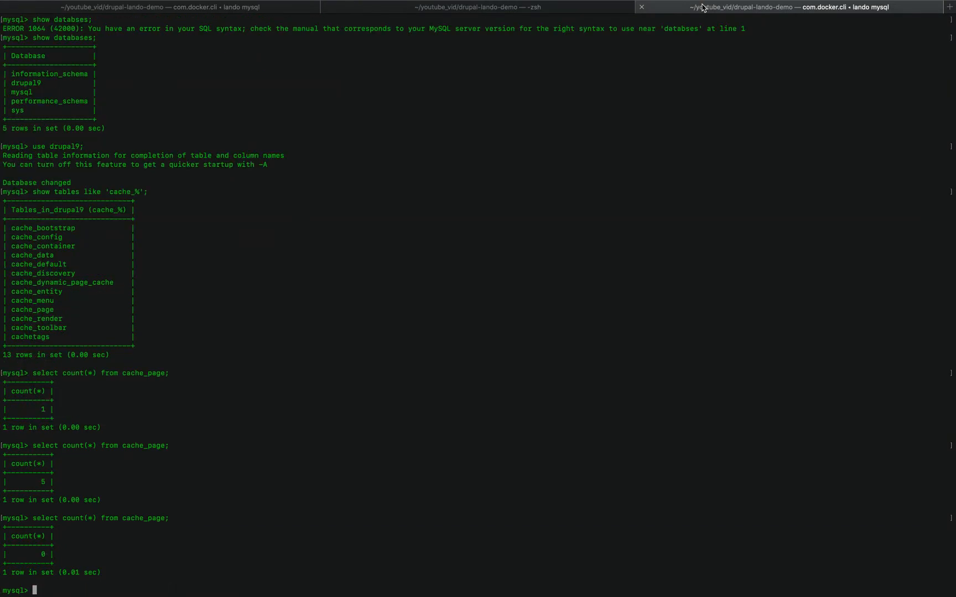
{"action": "mouse_move", "coordinate": [36, 573]}
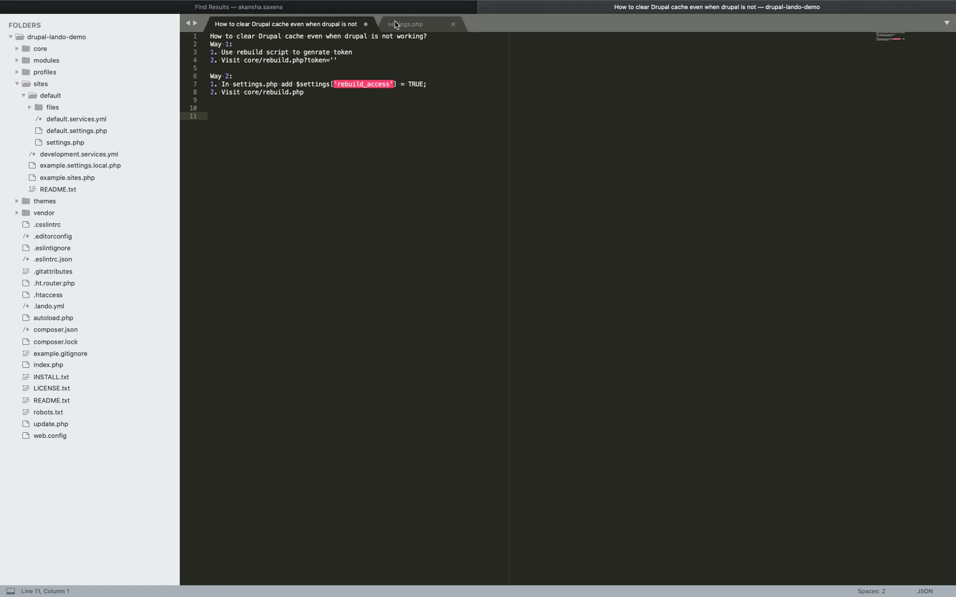
Step: Copy $settings['rebuild_access'] = TRUE; from the notes into settings.php
{"action": "left_click", "coordinate": [405, 24]}
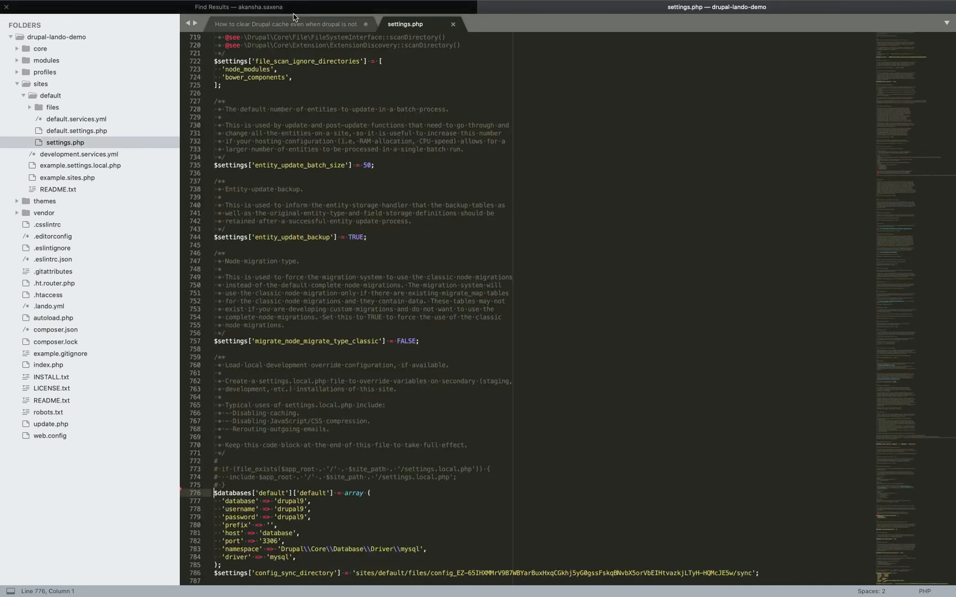
{"action": "left_click", "coordinate": [287, 24]}
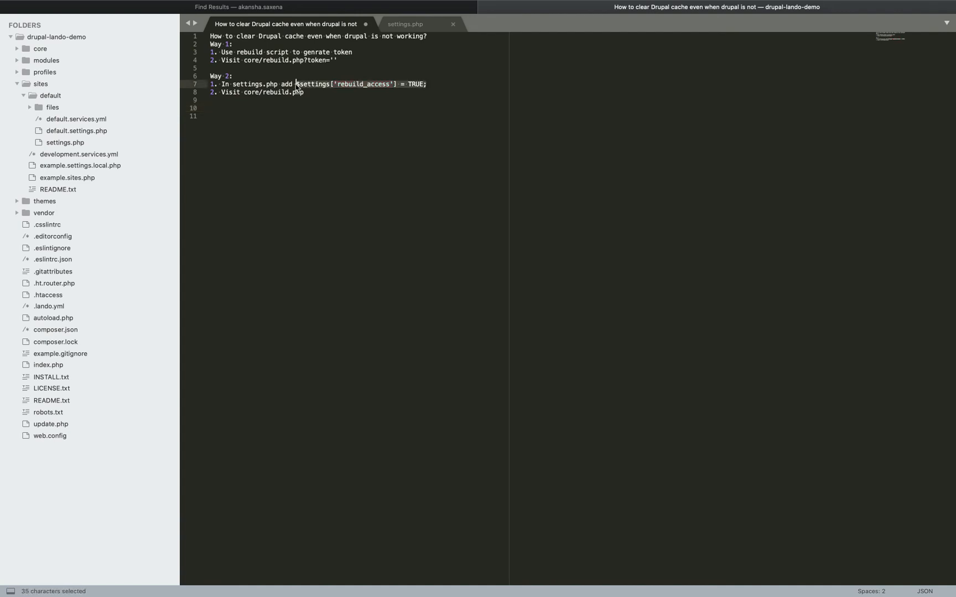
{"action": "left_click", "coordinate": [405, 23]}
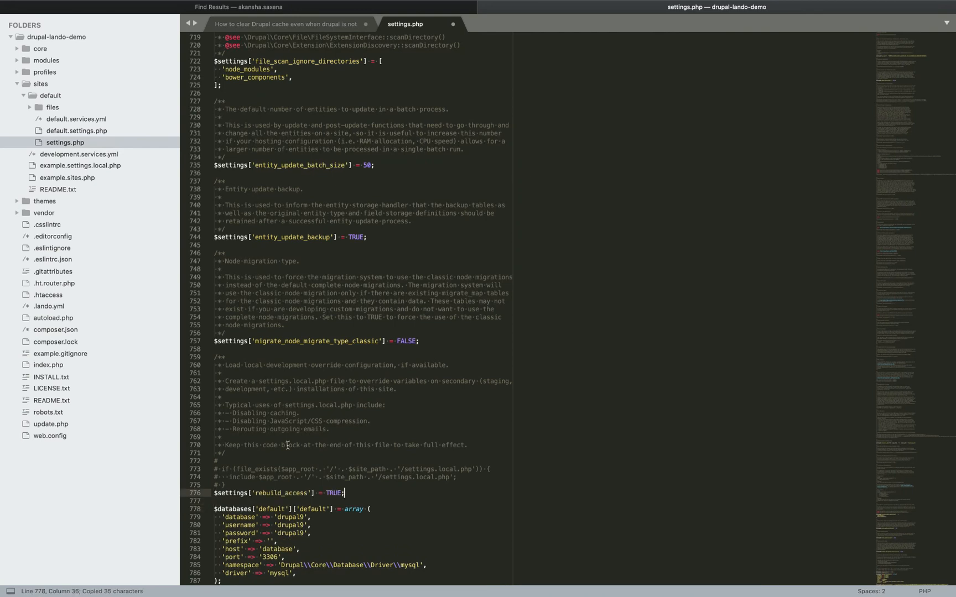
{"action": "left_click", "coordinate": [309, 494]}
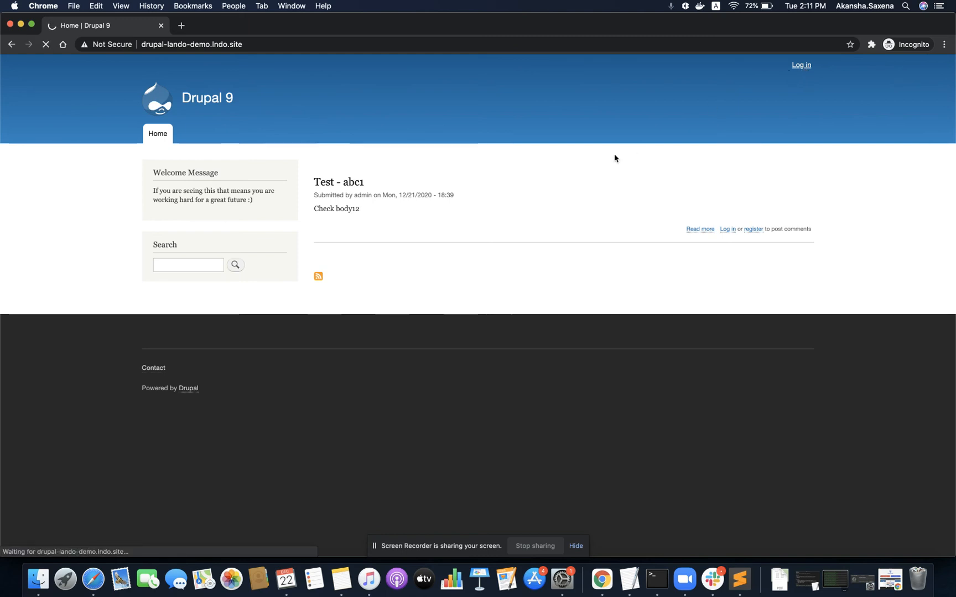
Step: Visit the Drupal 9 login page and the password reset page in Chrome
{"action": "left_click", "coordinate": [800, 64]}
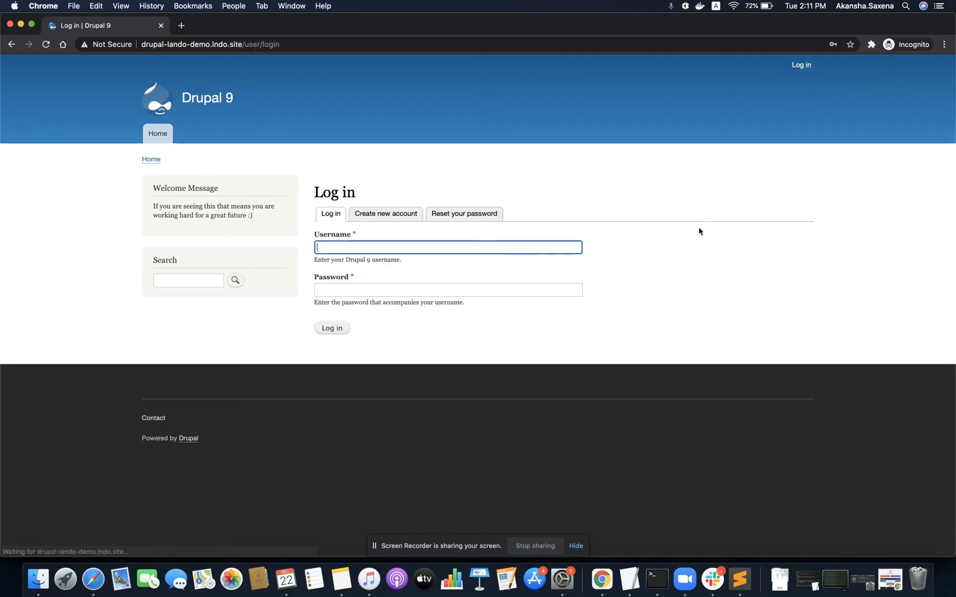
{"action": "left_click", "coordinate": [385, 214]}
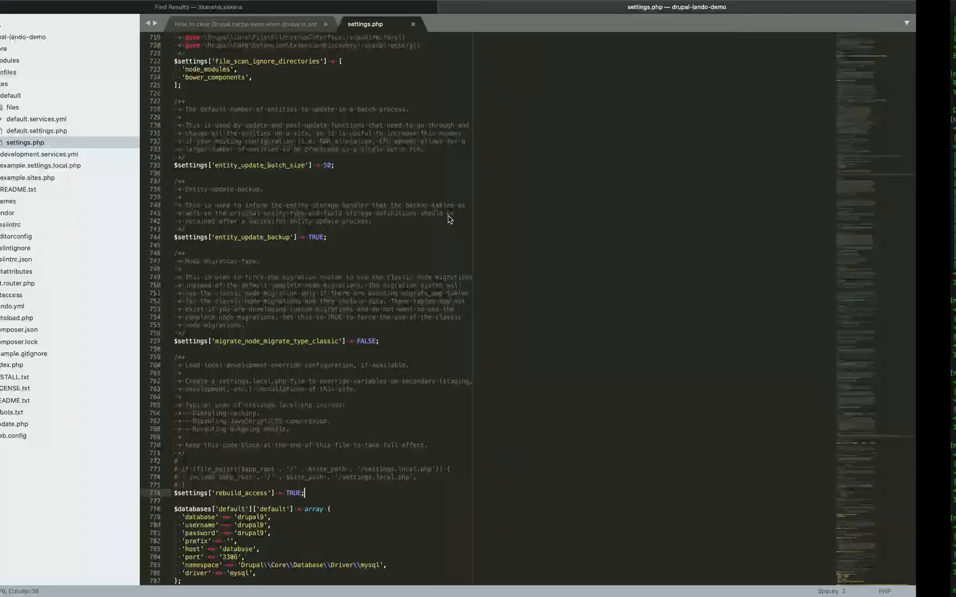
{"action": "left_click", "coordinate": [601, 578]}
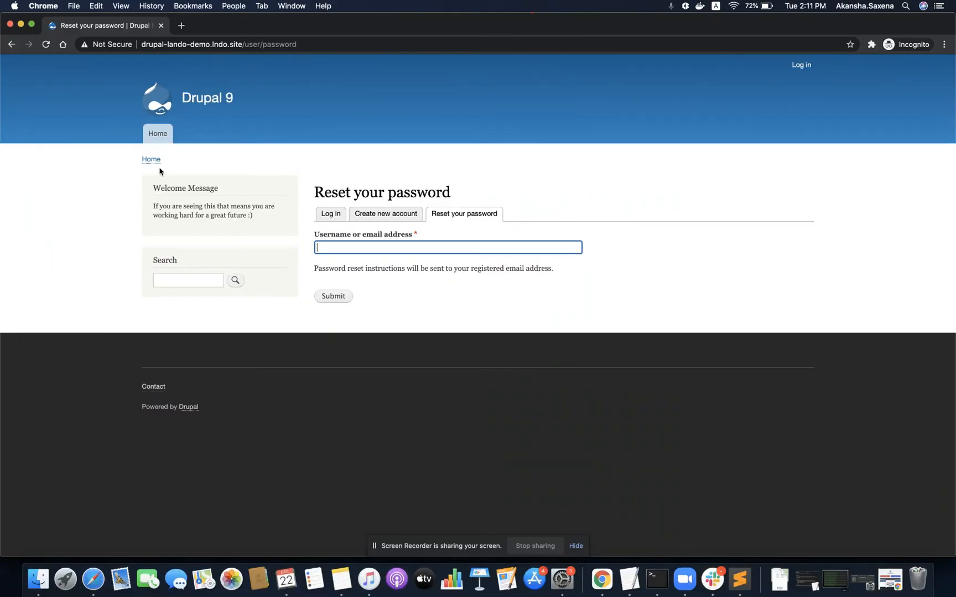
Step: Return home, search the site for 'bc', and open the Search help page
{"action": "left_click", "coordinate": [157, 134]}
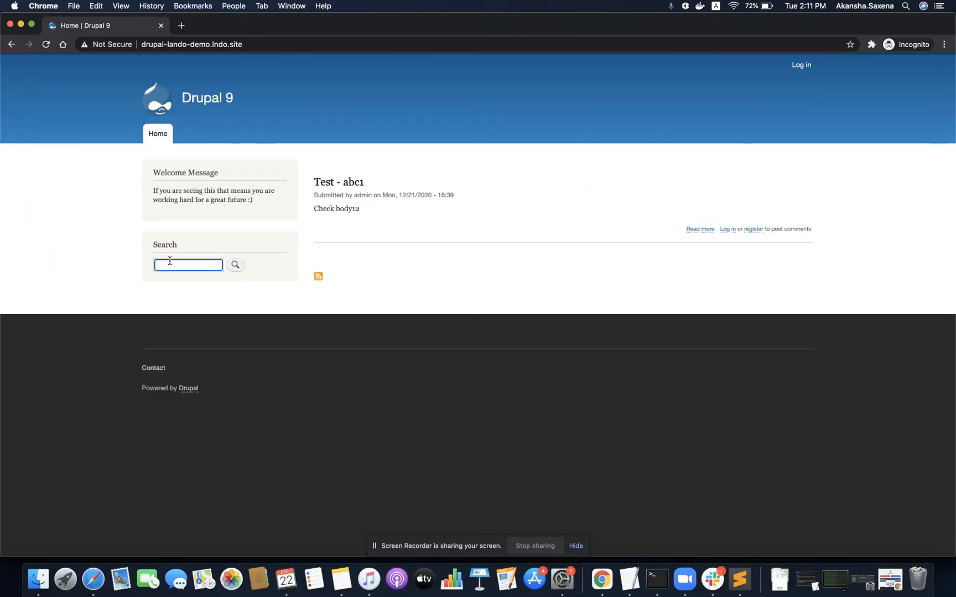
{"action": "left_click", "coordinate": [236, 264]}
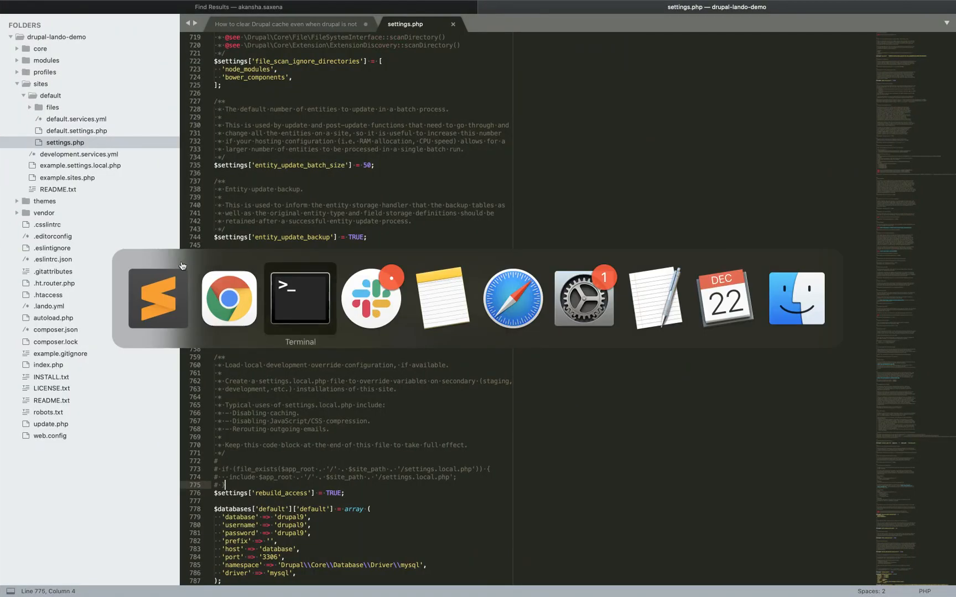
{"action": "left_click", "coordinate": [299, 298]}
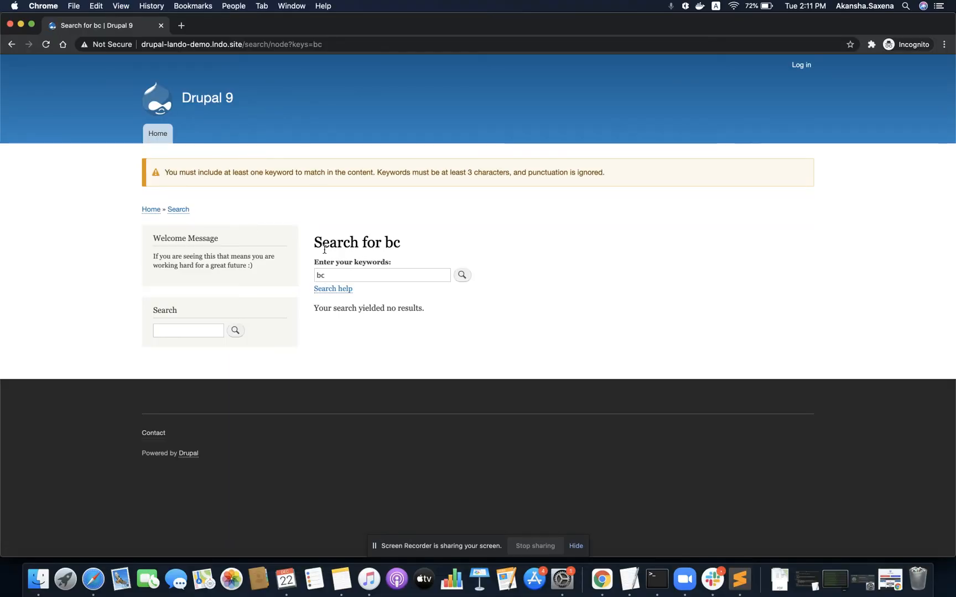
{"action": "left_click", "coordinate": [333, 288]}
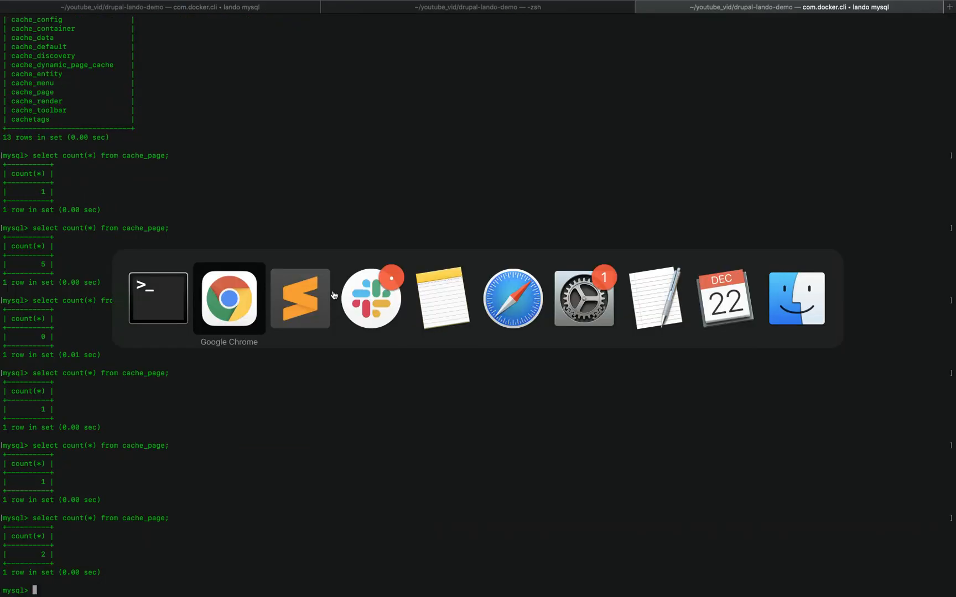
{"action": "left_click", "coordinate": [229, 298]}
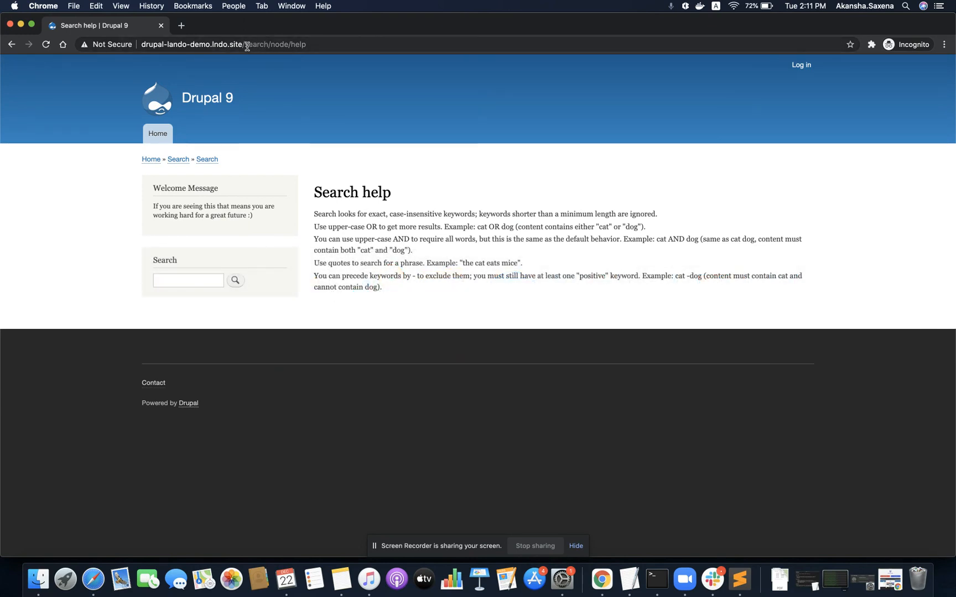
Step: Load core/rebuild.php without a token and confirm cache_page count drops from 2 to 0
{"action": "type", "text": "c"}
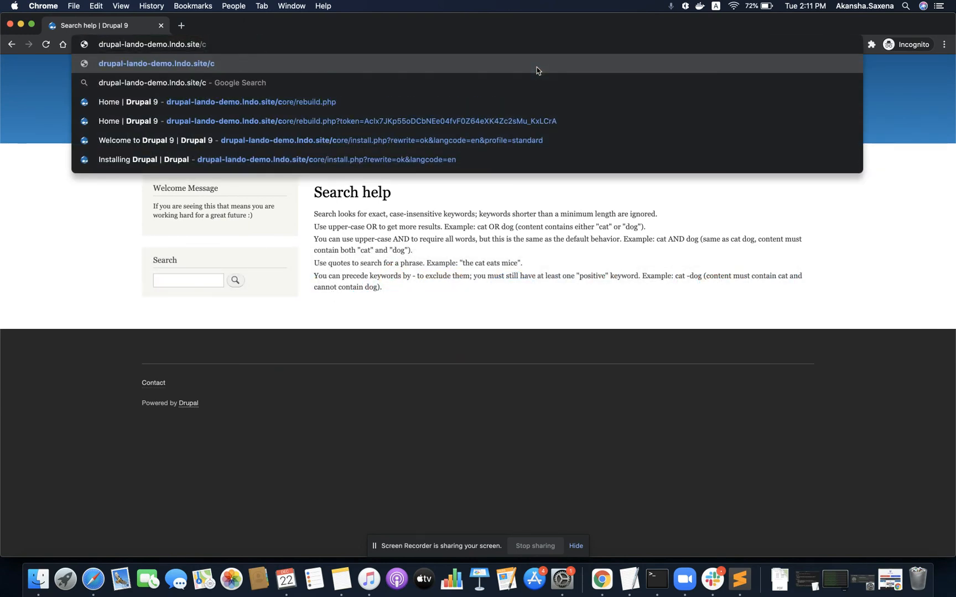
{"action": "left_click", "coordinate": [244, 101]}
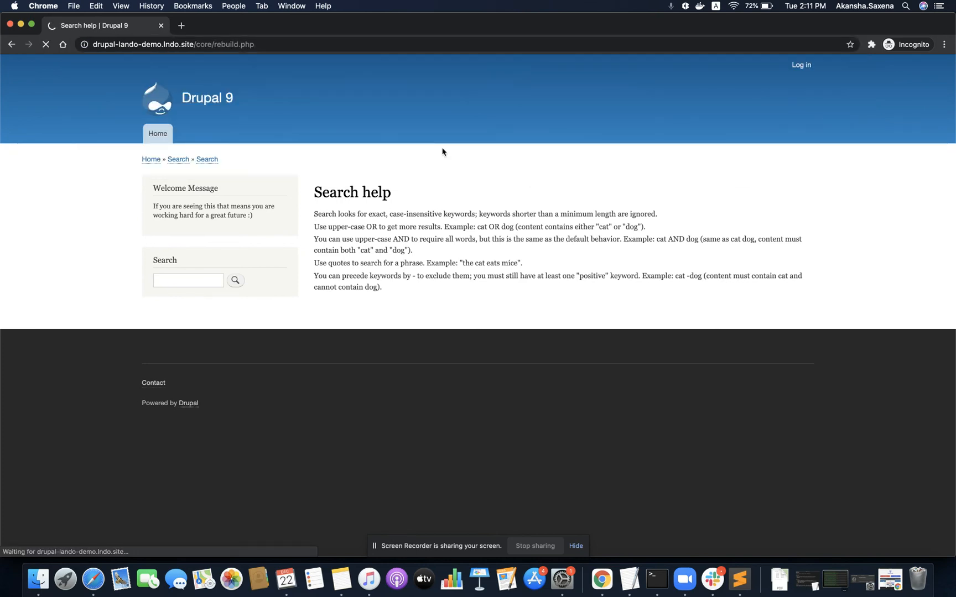
{"action": "mouse_move", "coordinate": [305, 101]}
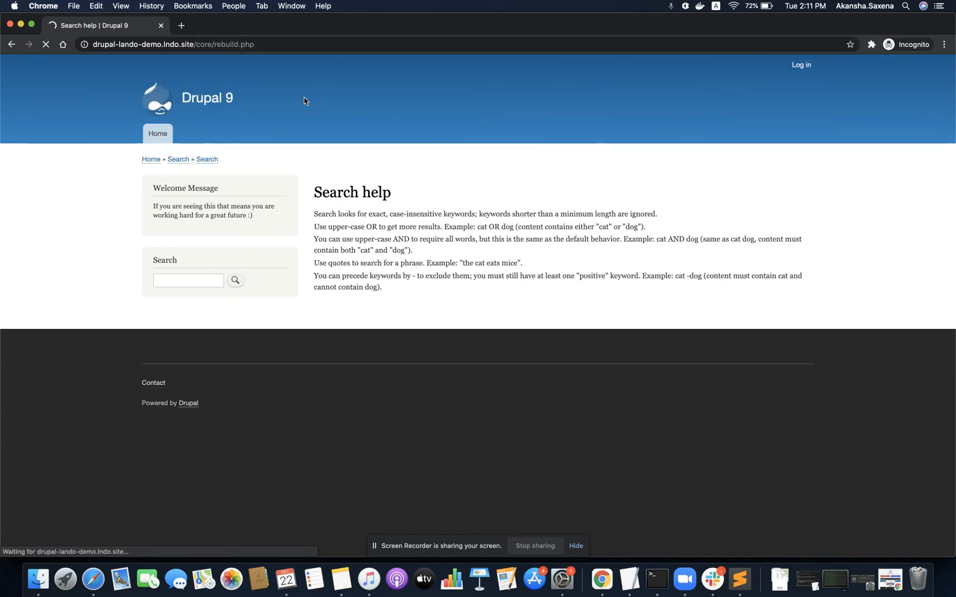
{"action": "left_click", "coordinate": [157, 133]}
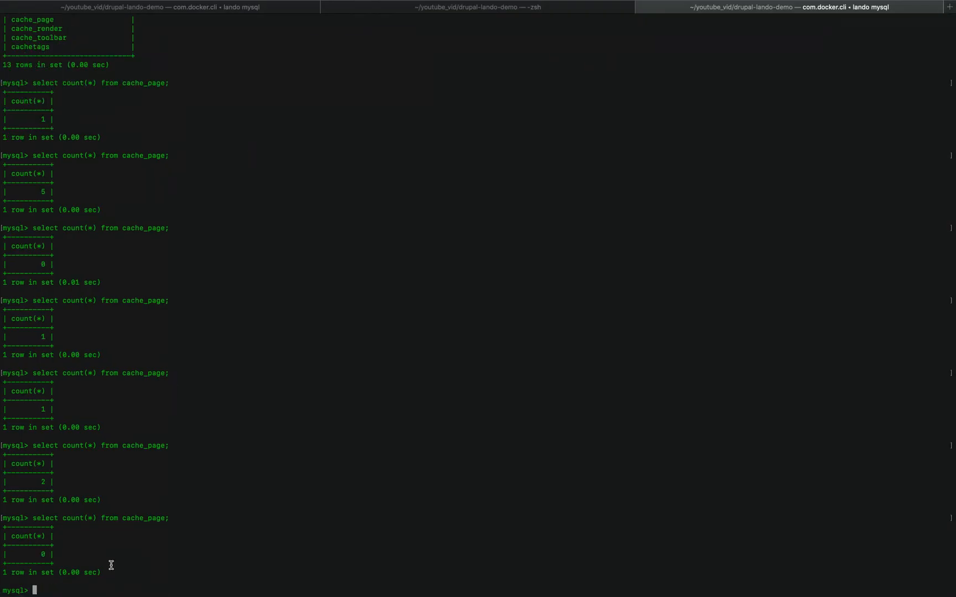
{"action": "double_click", "coordinate": [43, 555]}
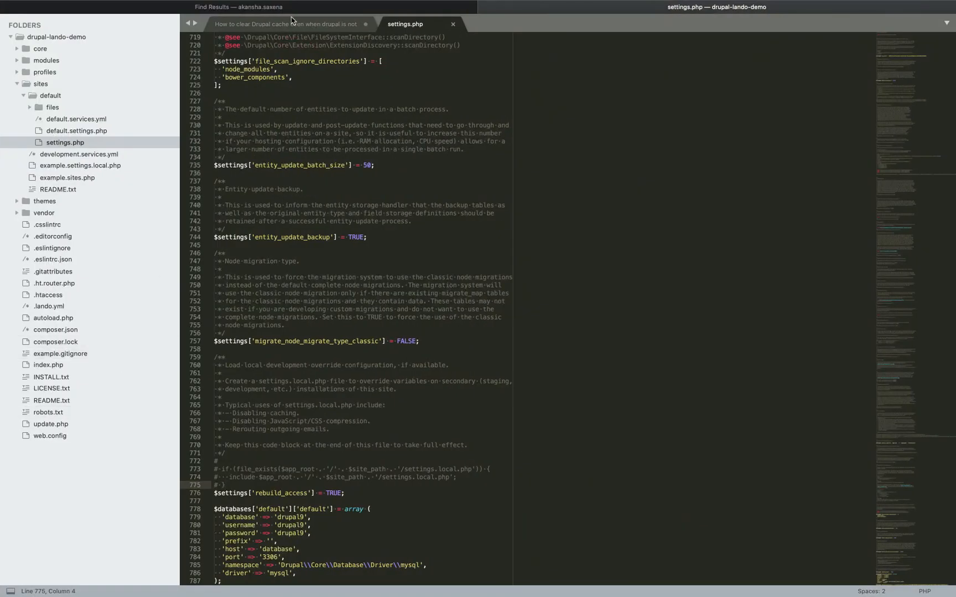
Step: Switch to the cache-clearing notes tab and select the word 'rebuild' on line 8
{"action": "left_click", "coordinate": [286, 23]}
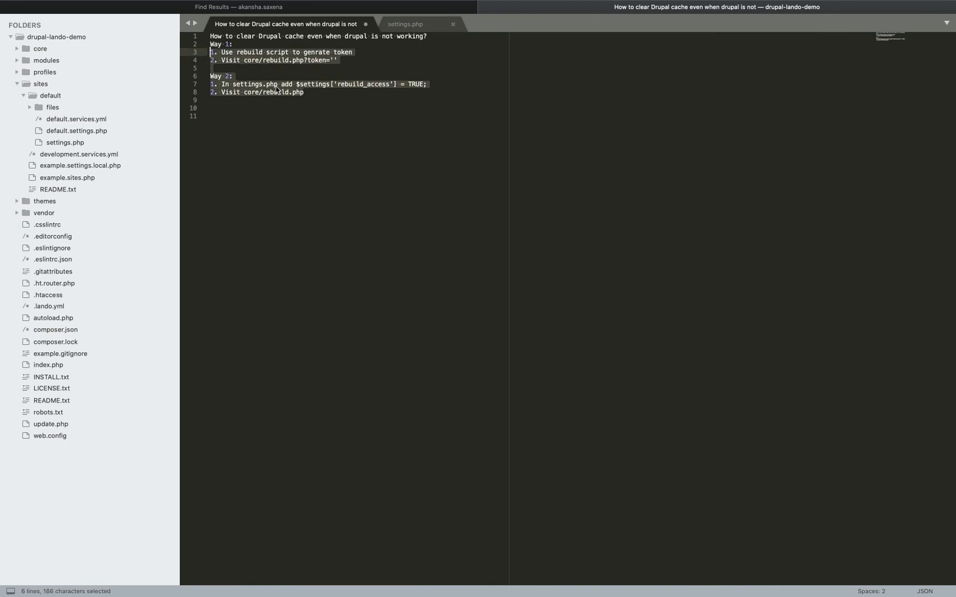
{"action": "double_click", "coordinate": [362, 83]}
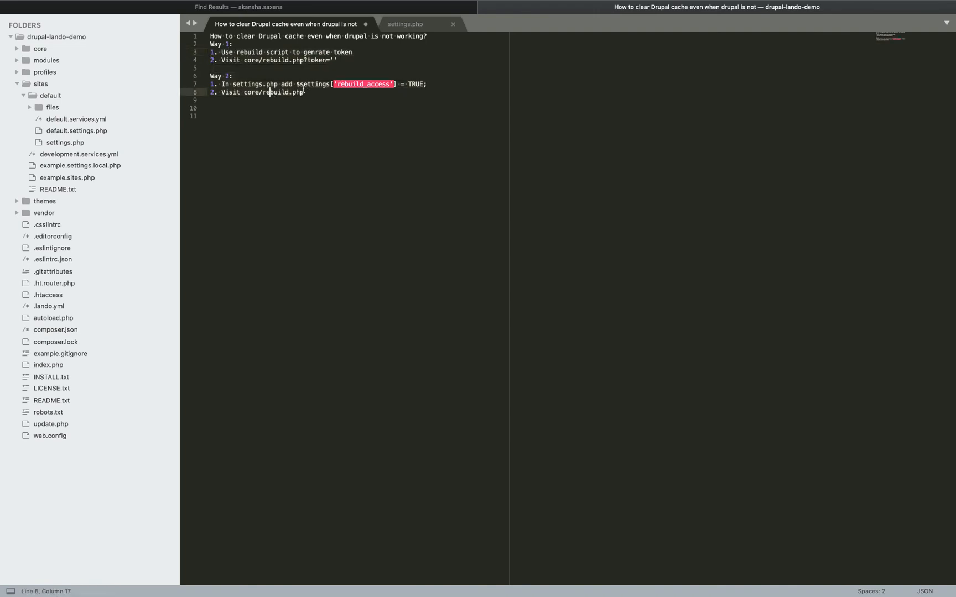